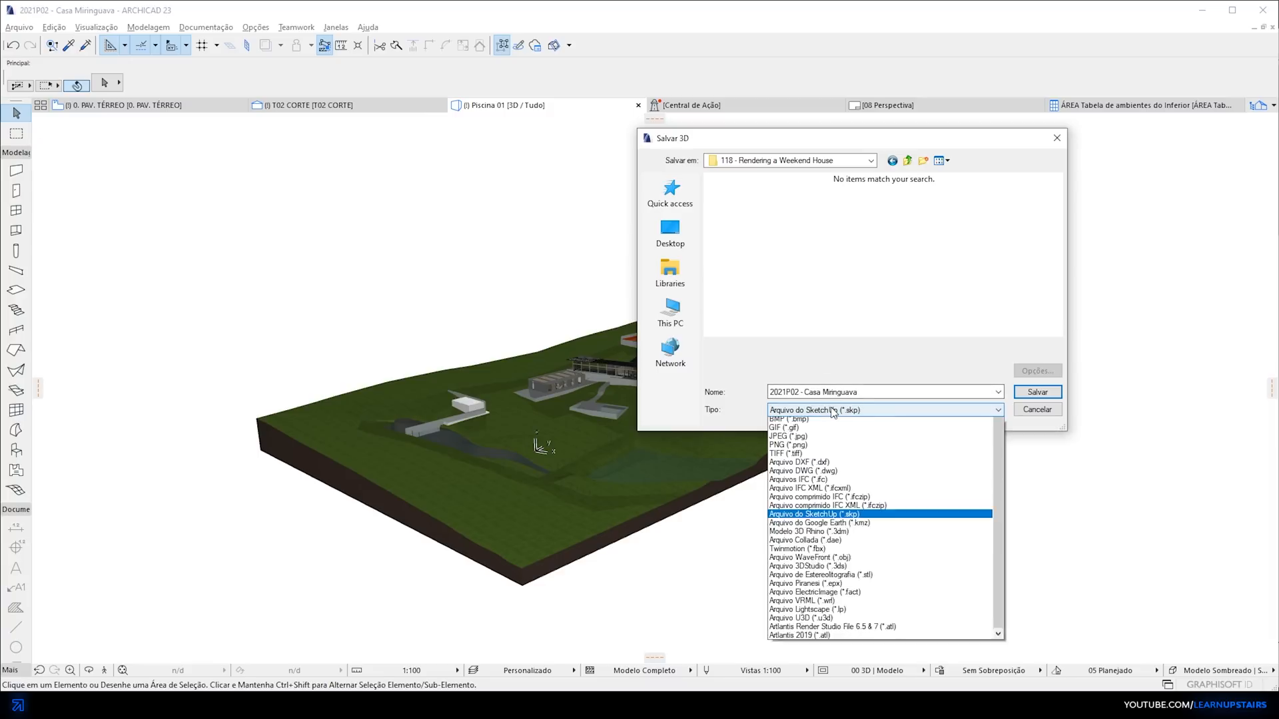
Step: Choose SketchUp (*.skp) as the export format for the 3D model
left_click(811, 514)
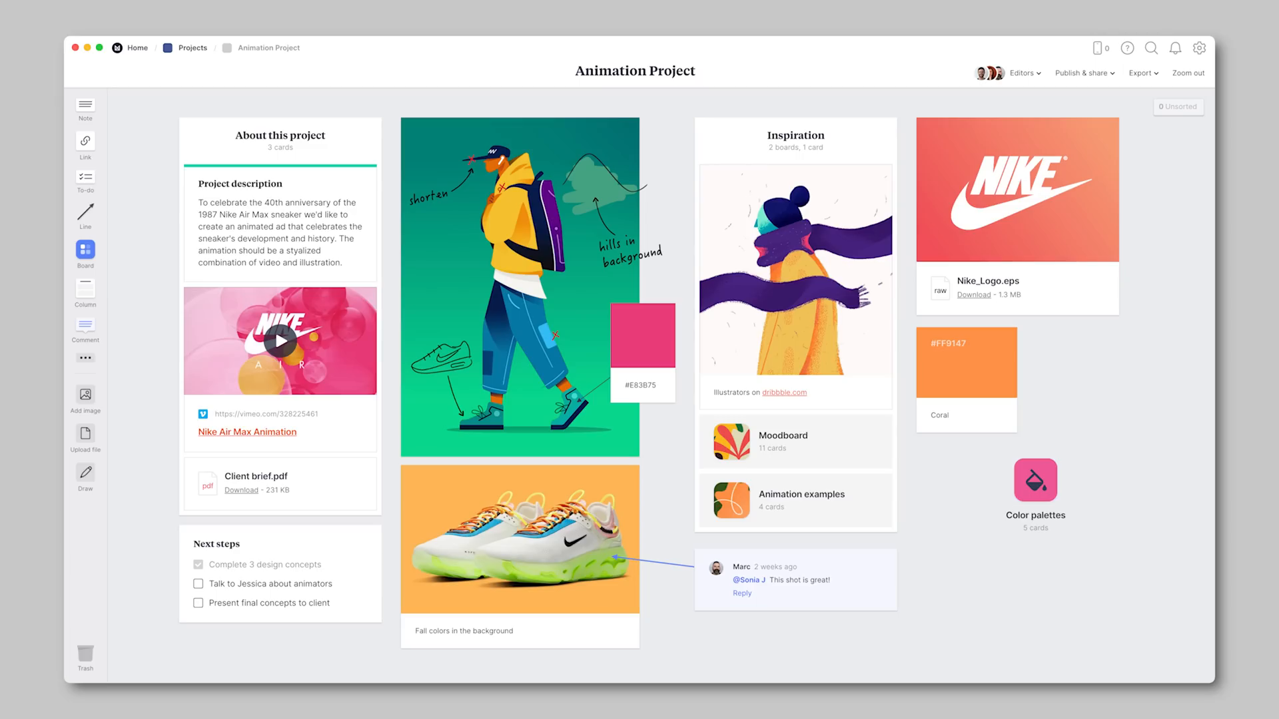
Step: Navigate to the Weekend House board and drag a new Board card onto the canvas
left_click(783, 441)
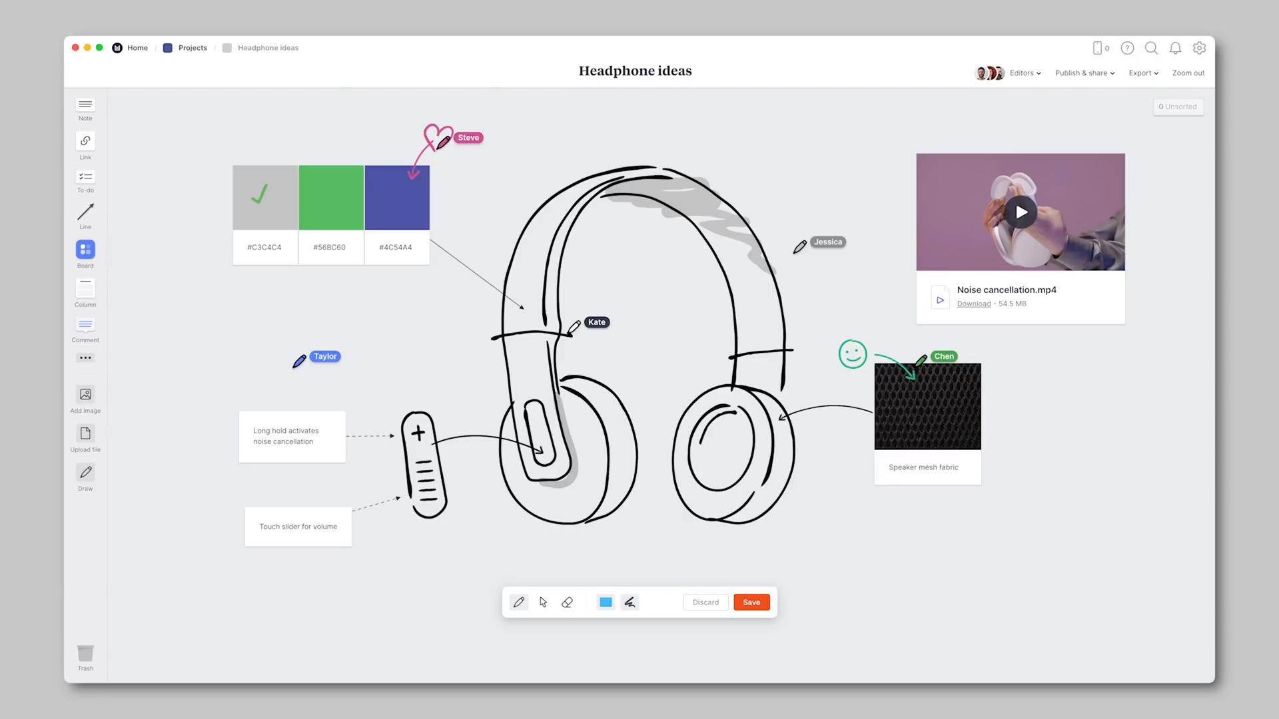
left_click(137, 48)
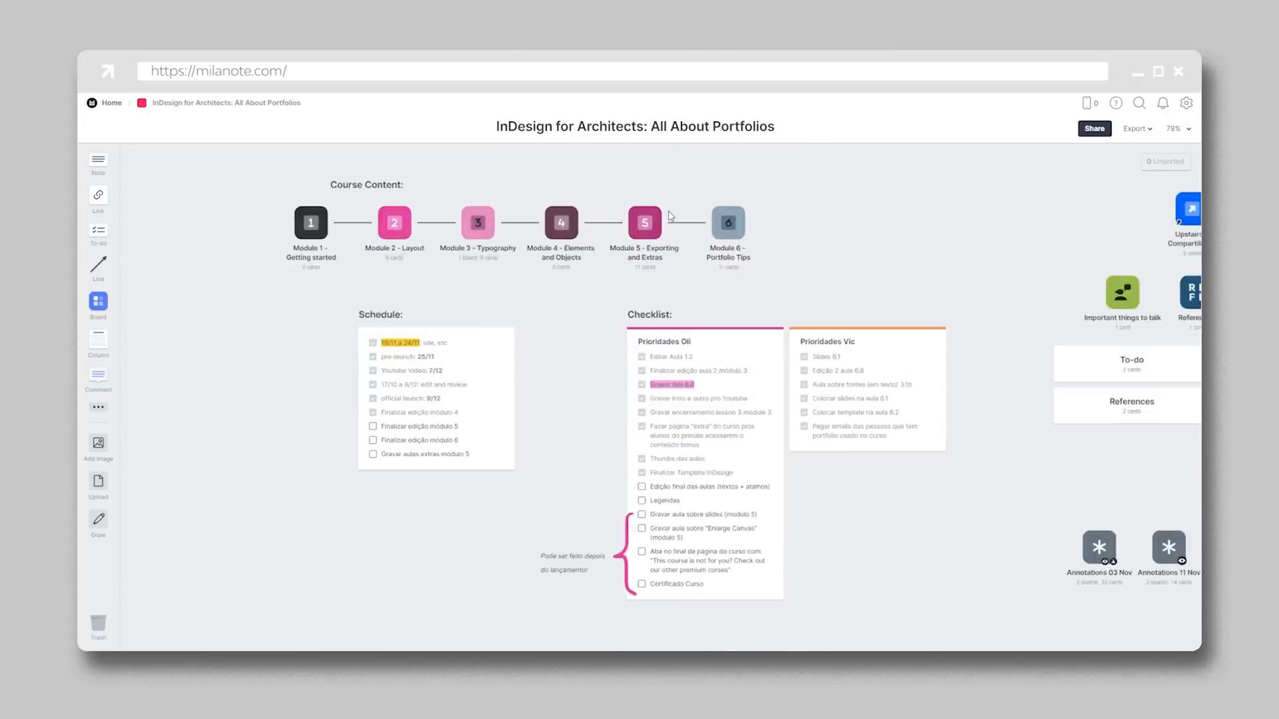
left_click(111, 103)
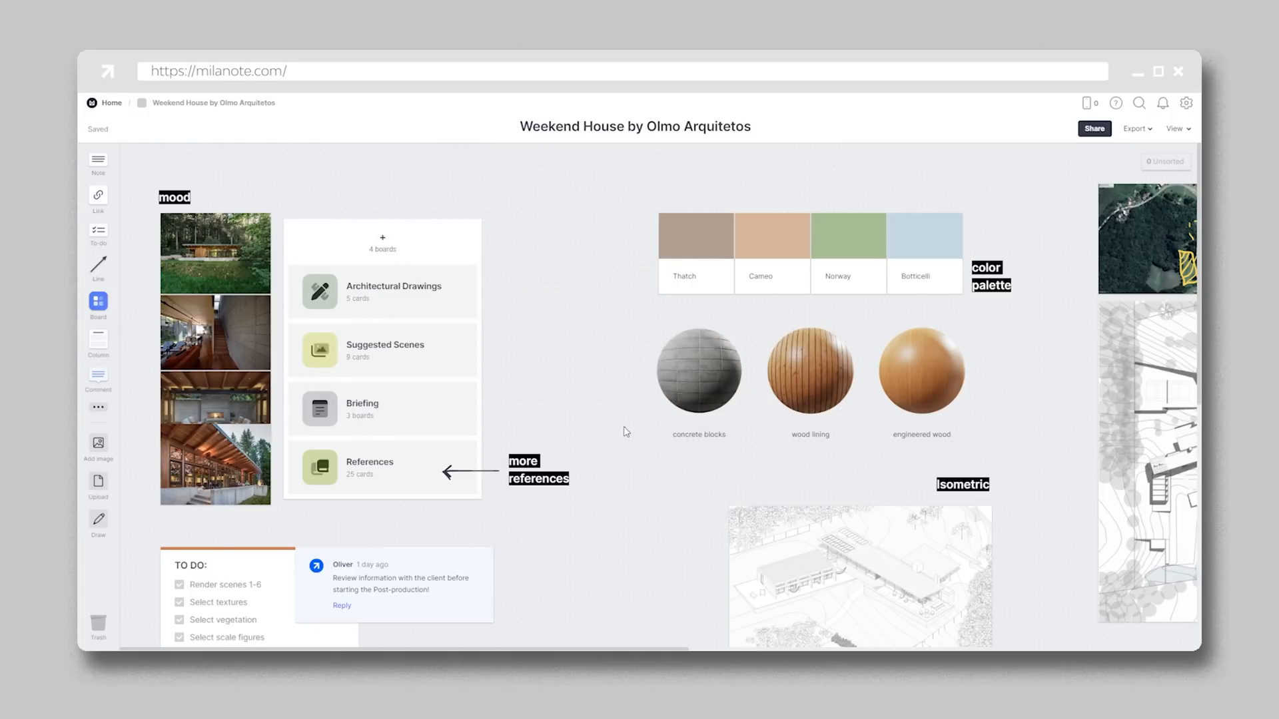
scroll("down", 3)
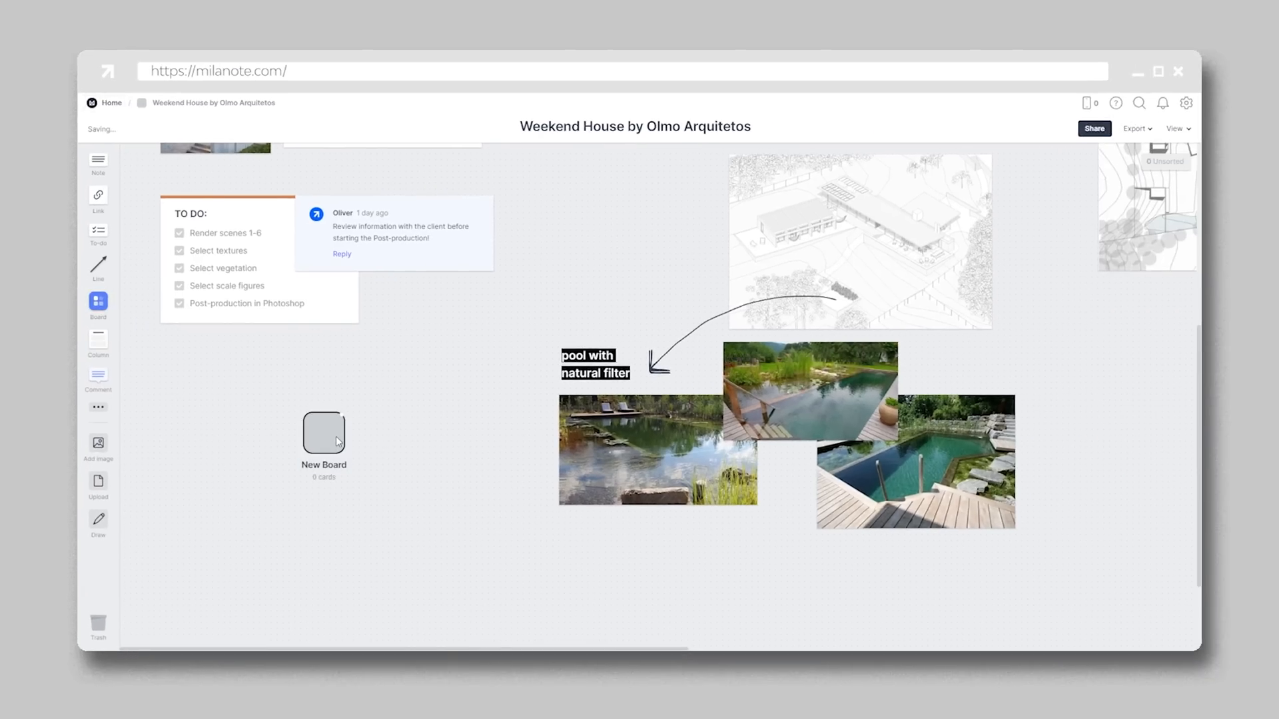
Step: Start the new board as an Empty board and return to the Weekend House overview
double_click(323, 431)
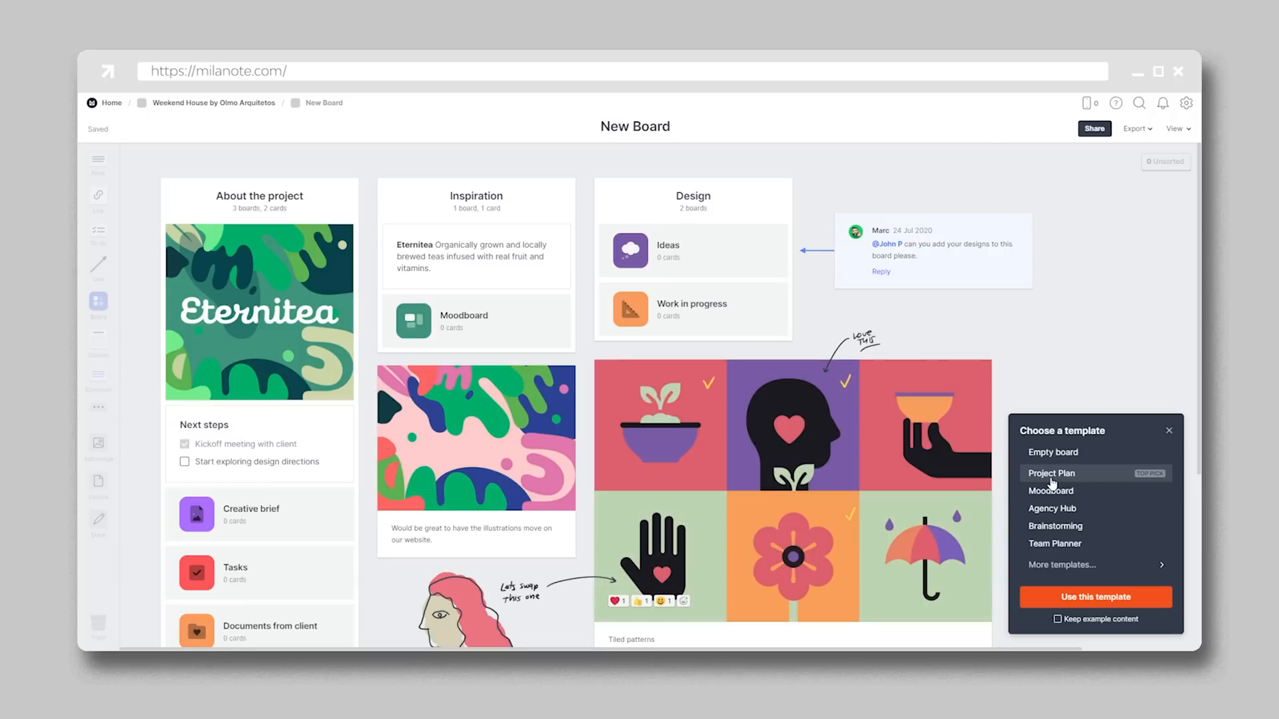
left_click(1052, 507)
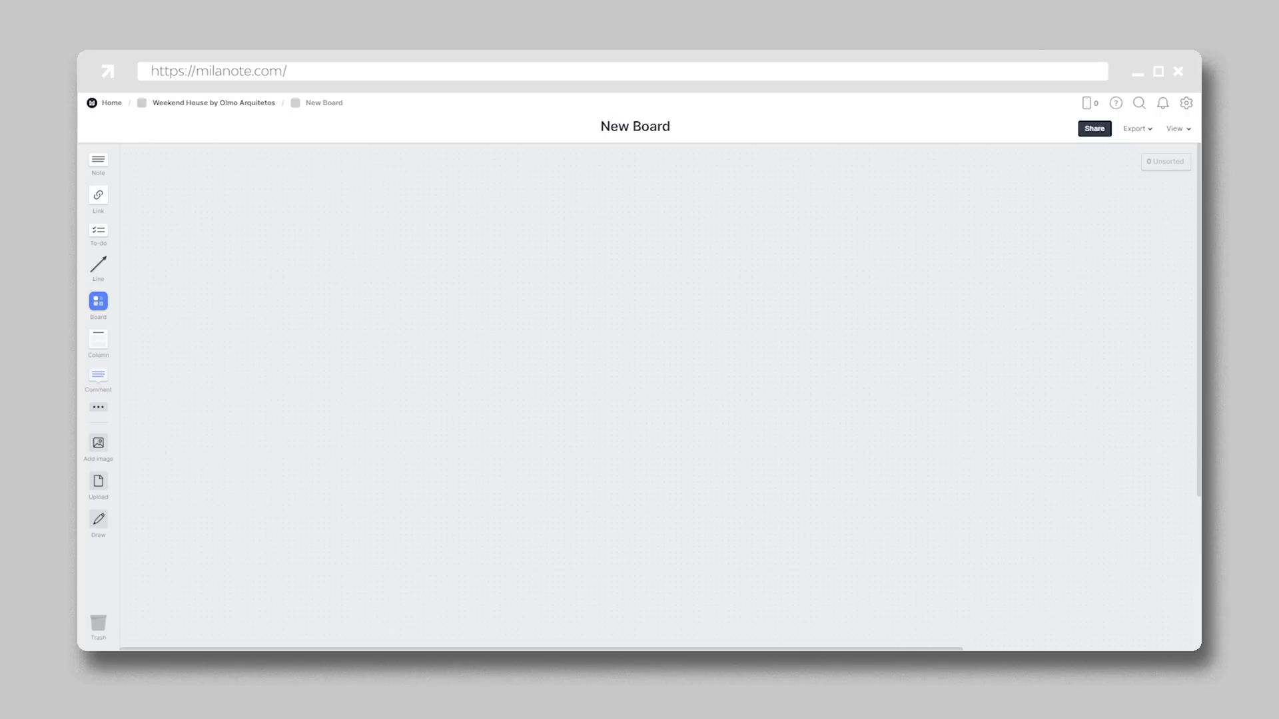
left_click(214, 103)
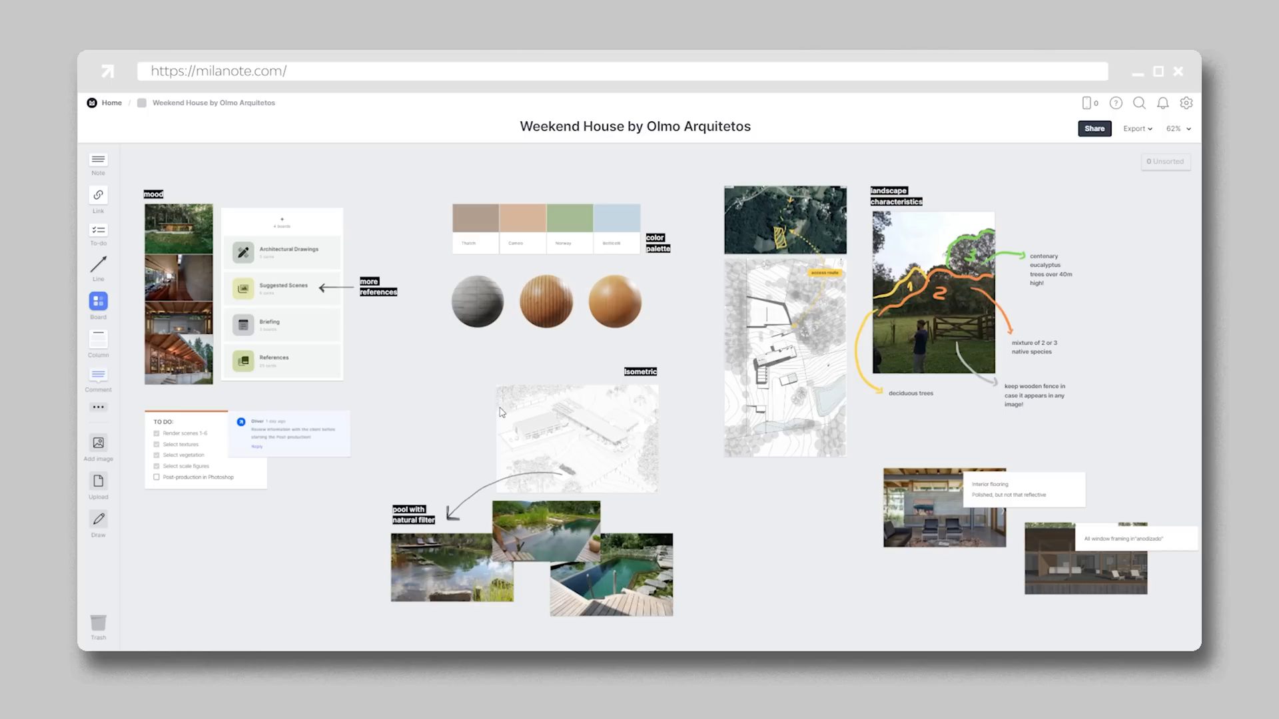
left_click(97, 408)
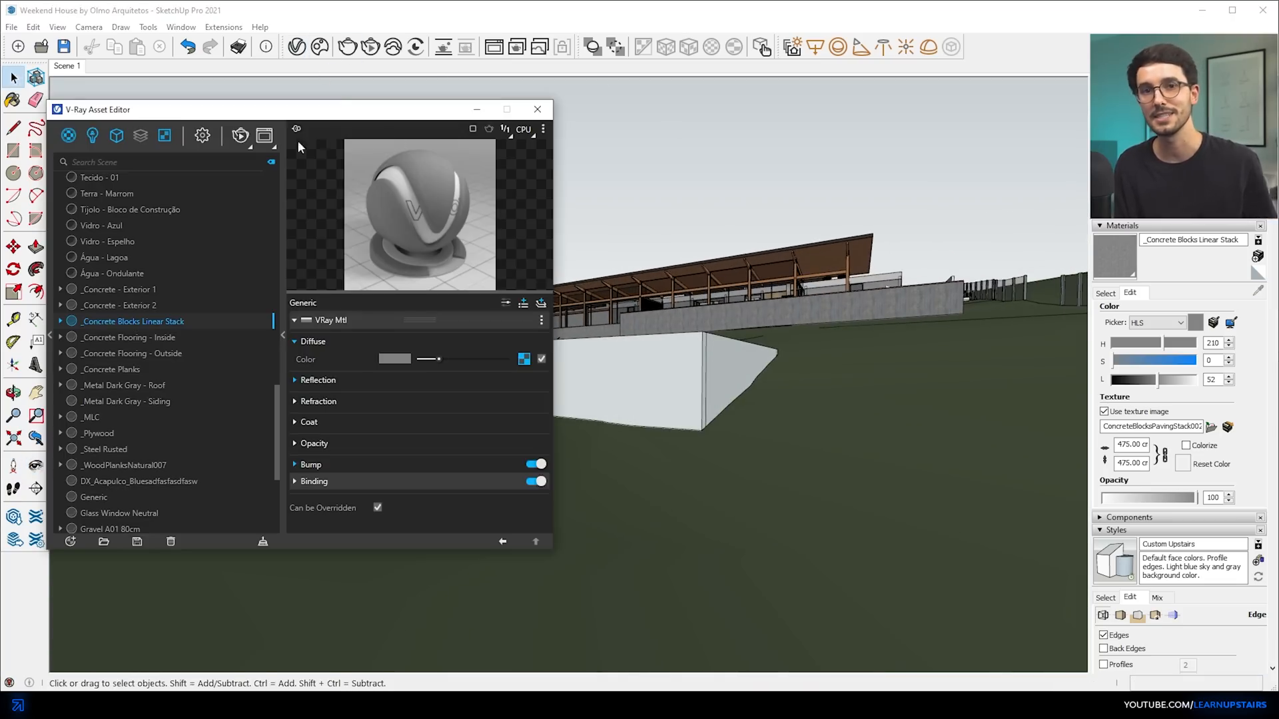
Step: Enable the V-Ray Safe Frame in render settings to show the square 1:1 proportions
left_click(202, 136)
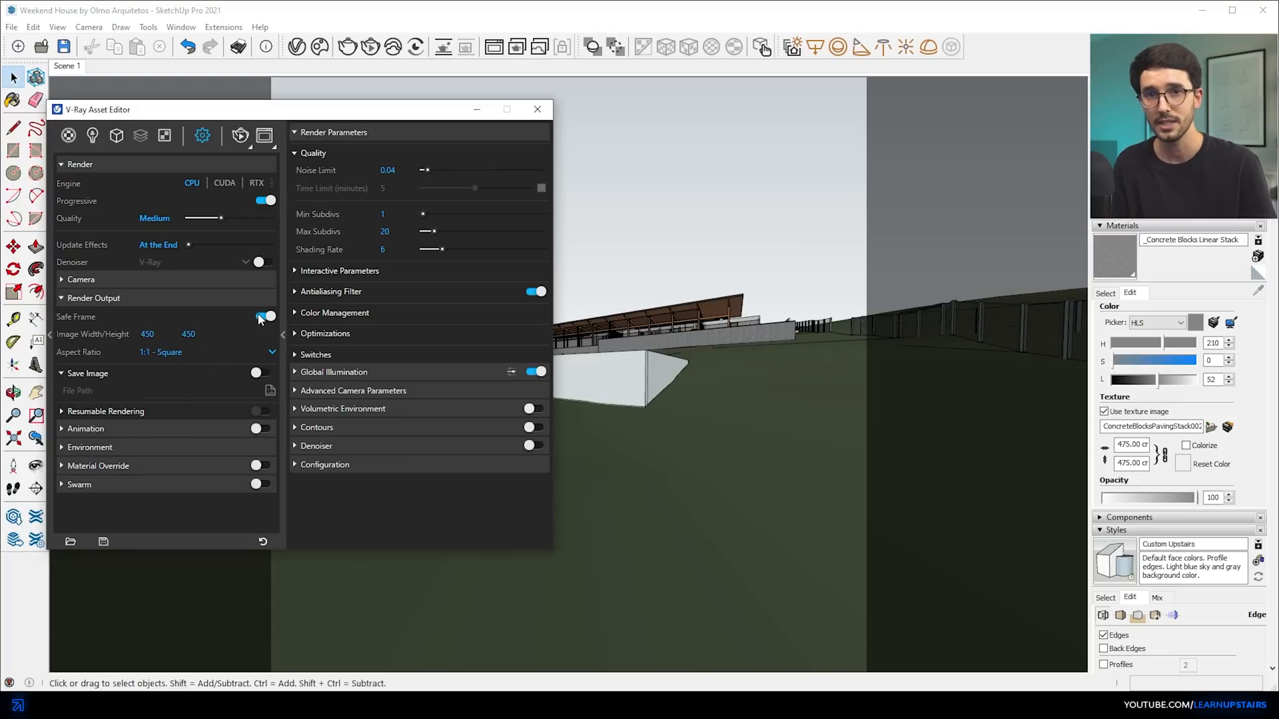
left_click(537, 108)
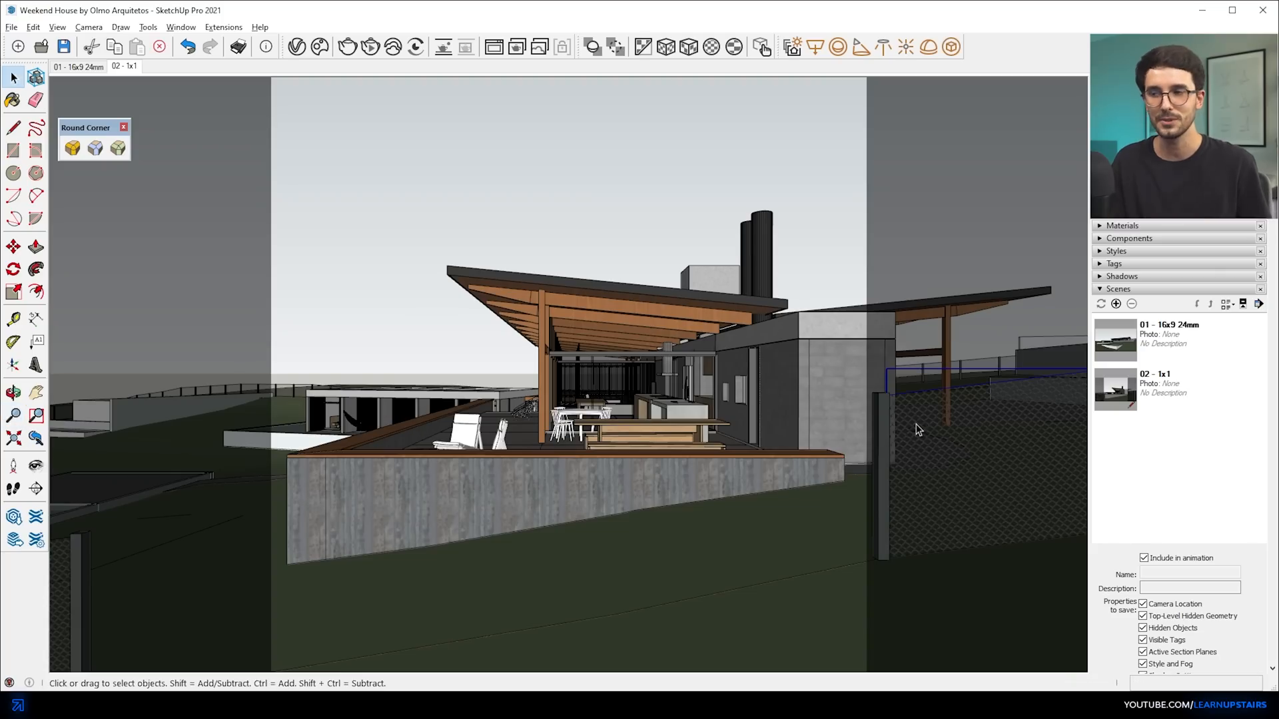
Step: Adjust the camera view and add it as a scene named by aspect ratio and lens
right_click(918, 427)
type("02 - 1x1 35mm")
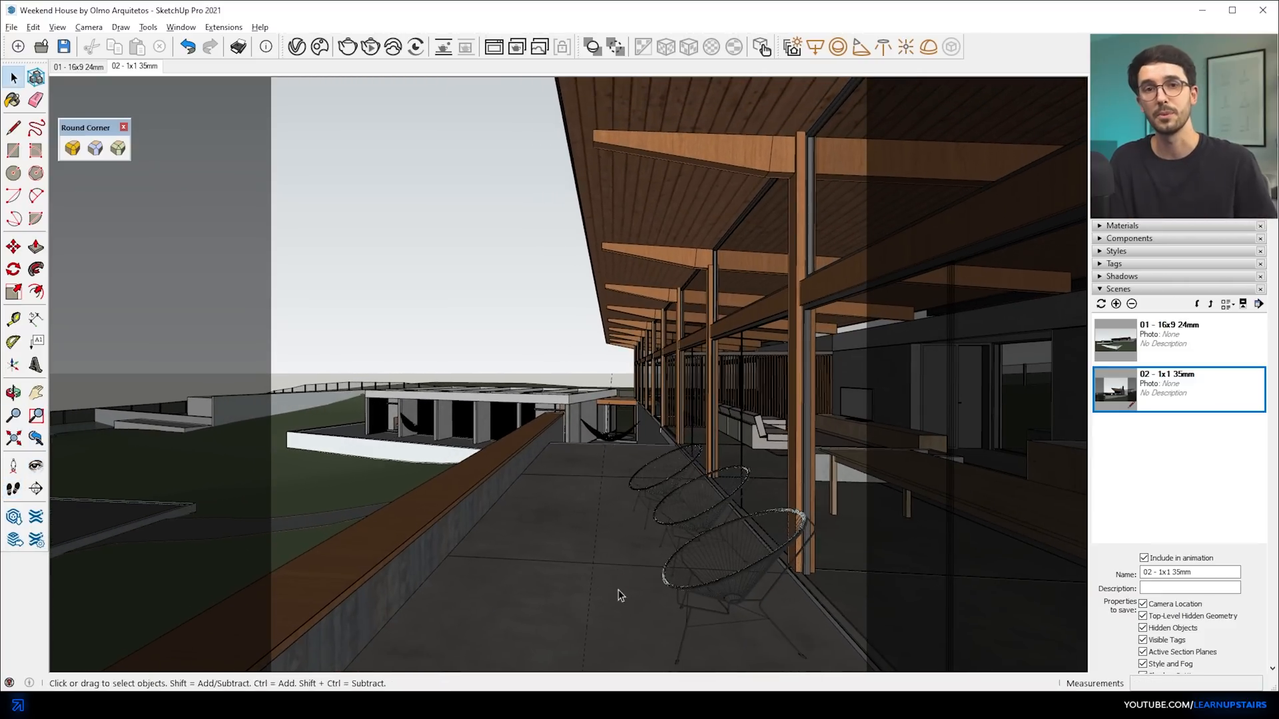
left_click(297, 47)
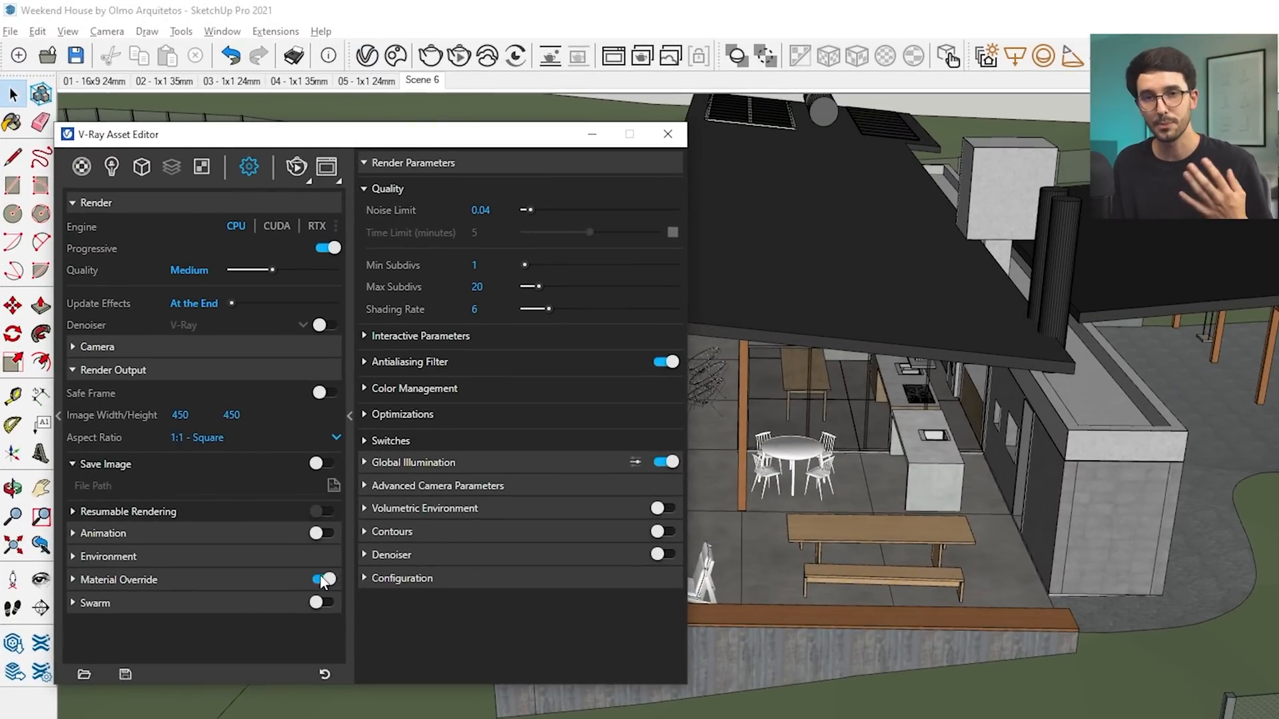
Step: Enable Material Override and confirm the Dome Light uses the HDR sky bitmap at intensity 10
left_click(110, 166)
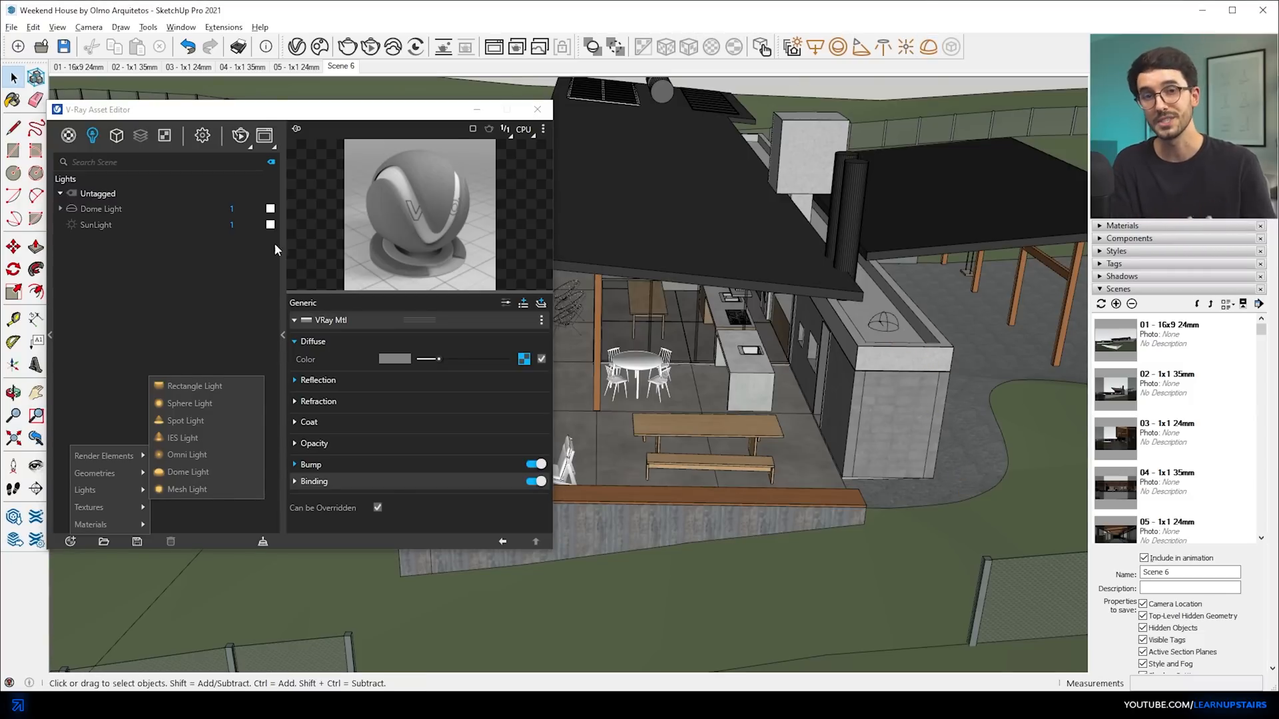
left_click(102, 210)
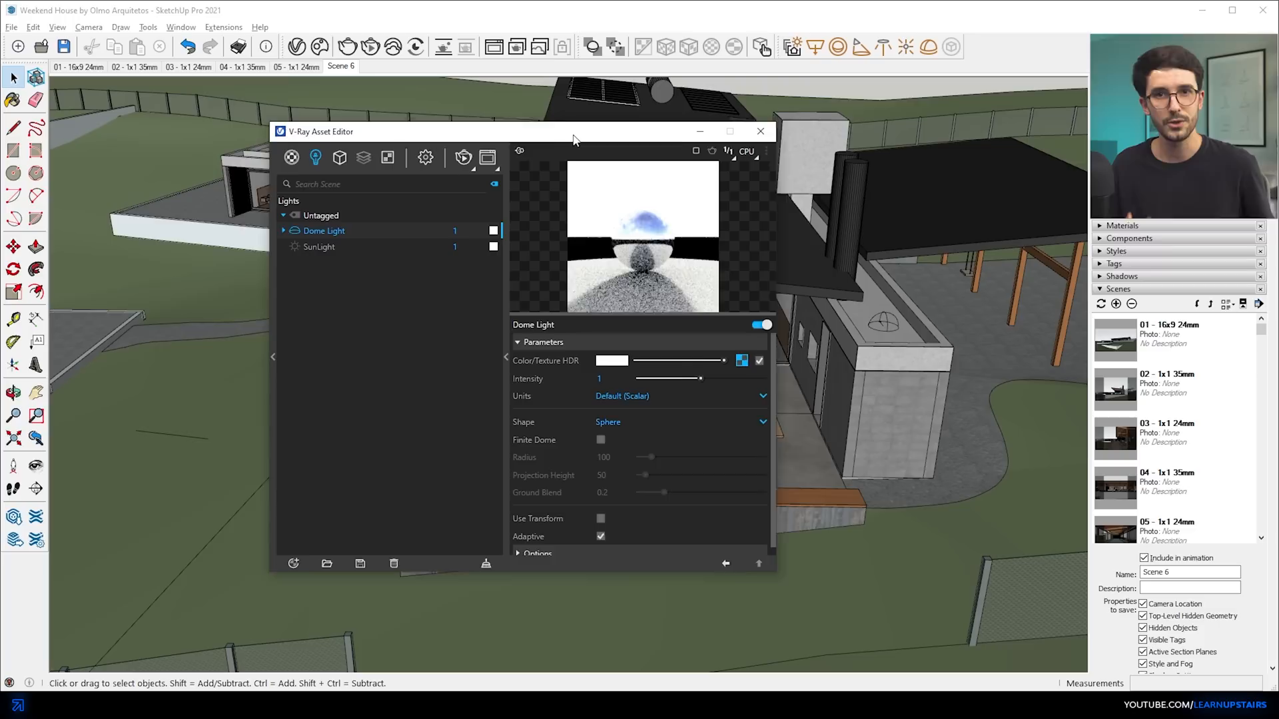
left_click(741, 361)
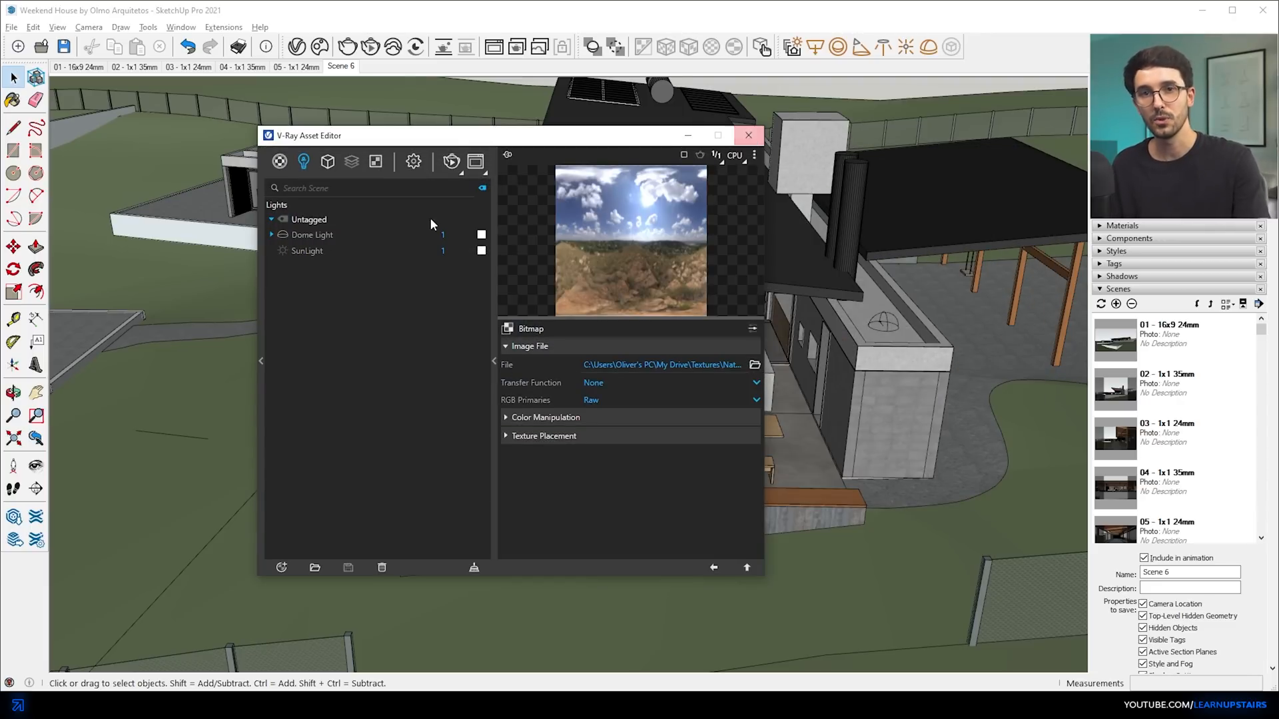
left_click(312, 235)
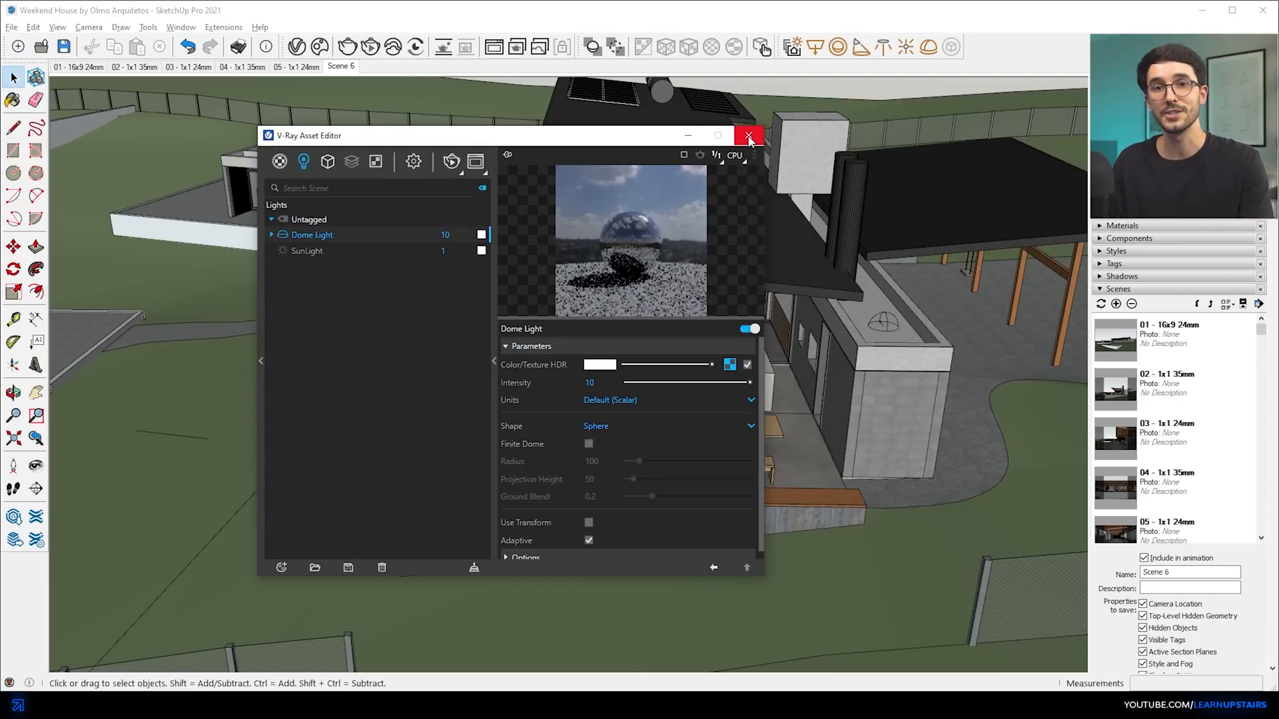
left_click(746, 136)
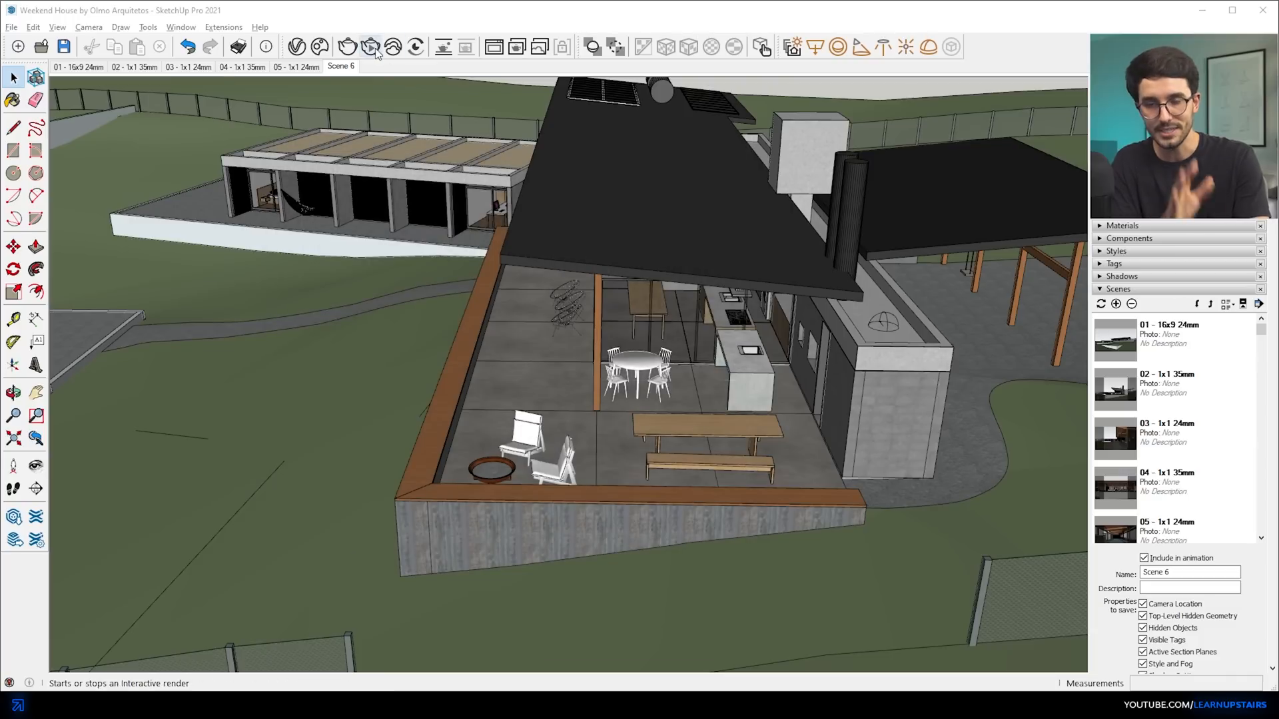
Step: Run an interactive render and exclude Glass Window Neutral from the material override
left_click(371, 47)
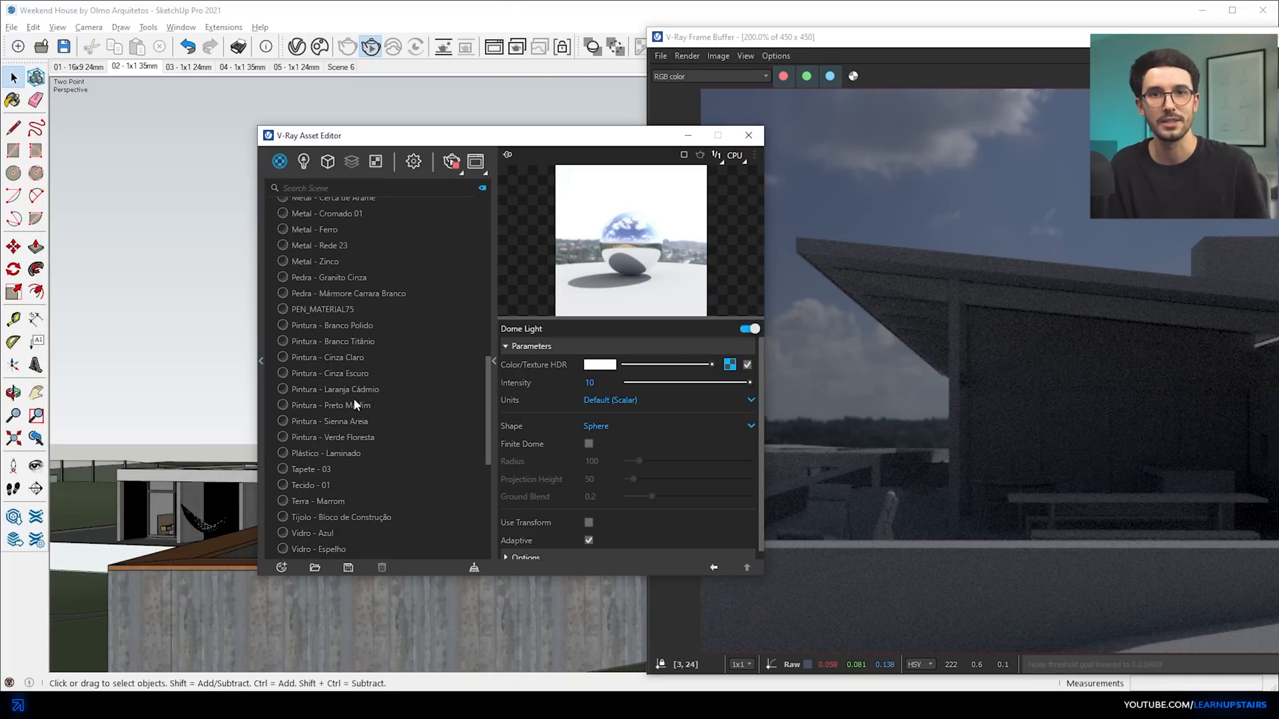
scroll("down", 3)
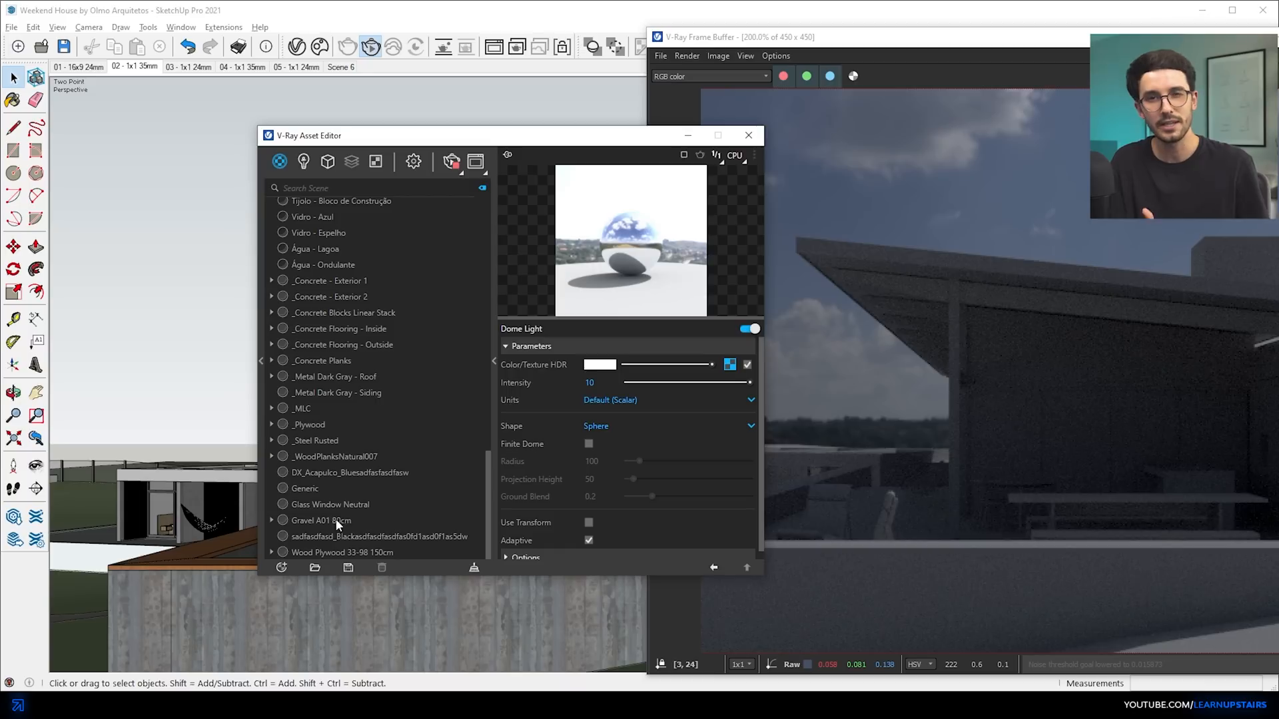
left_click(330, 504)
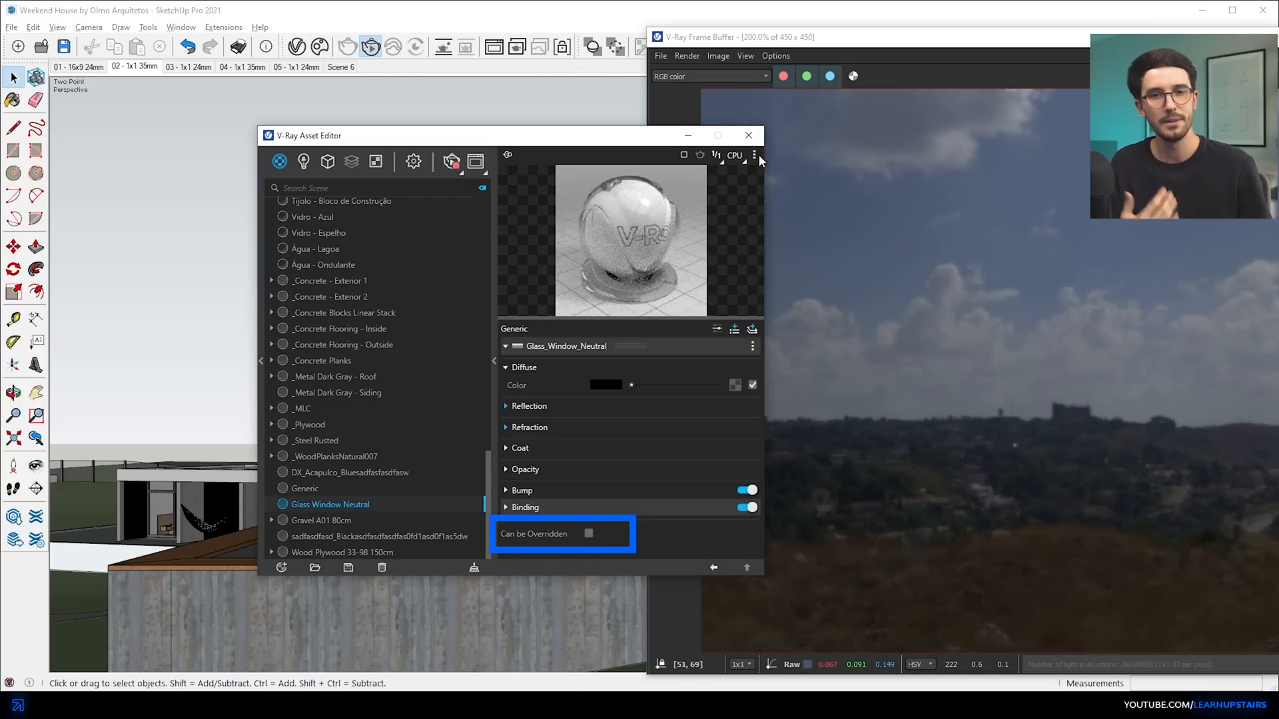
left_click(748, 135)
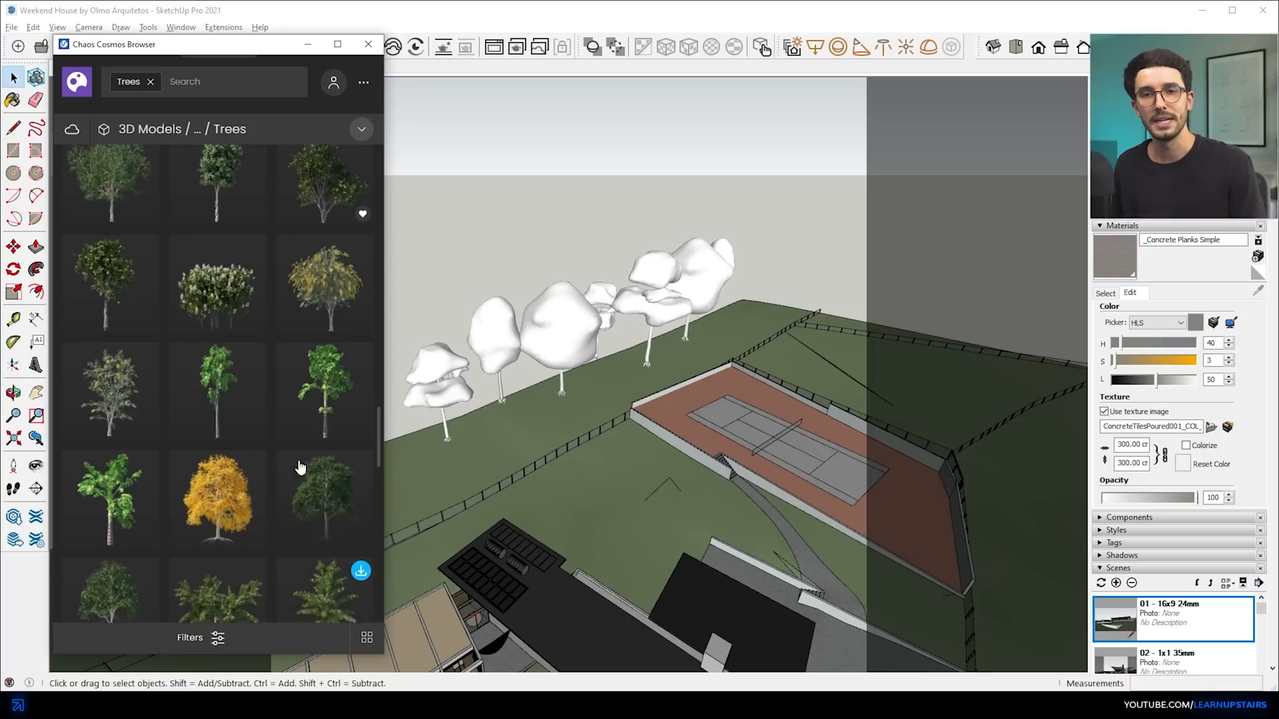
Step: Import Cosmos trees and set them down on the hillside beside the house
scroll("down", 3)
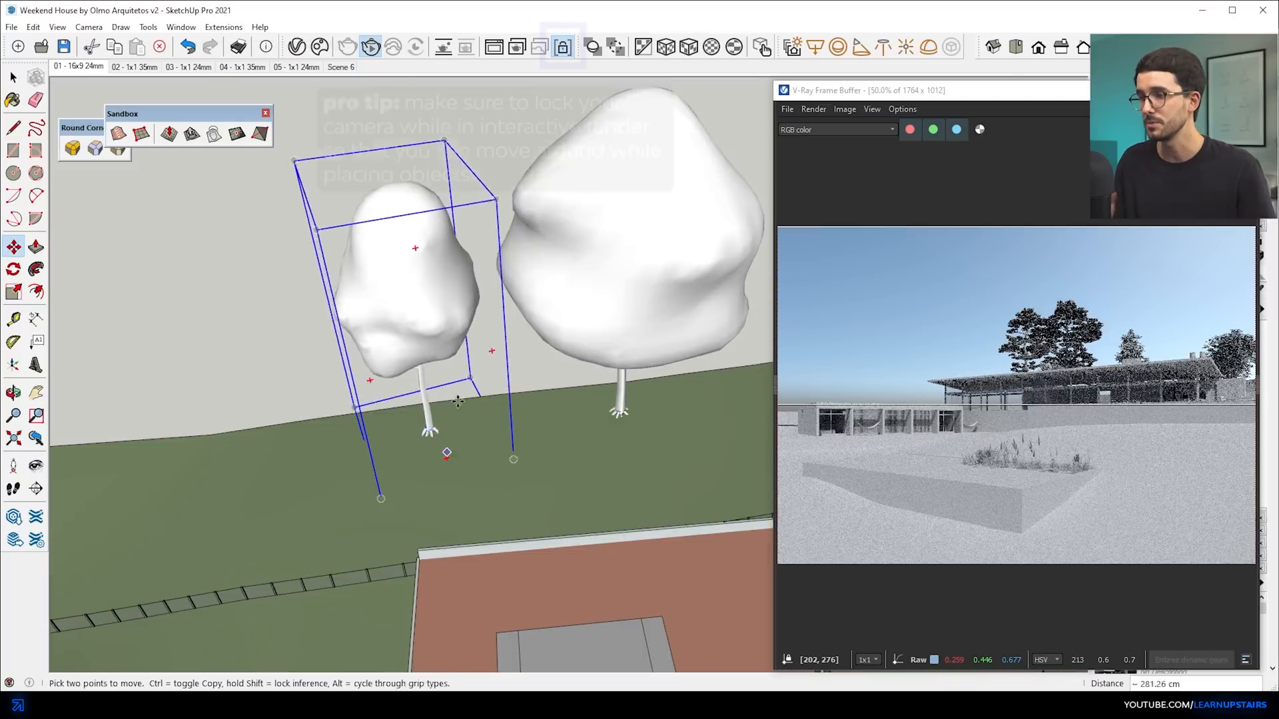
left_click(561, 47)
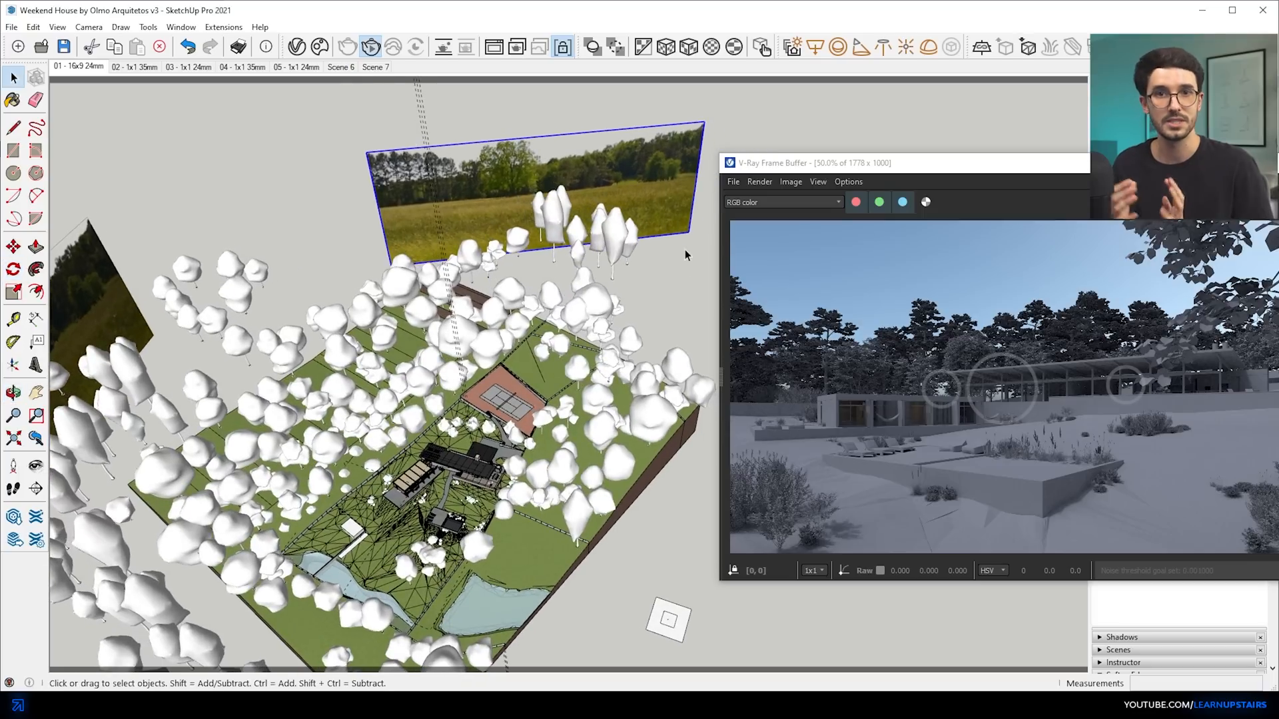
Step: Start an interactive V-Ray render of the exterior view with trees and garden
left_click(14, 245)
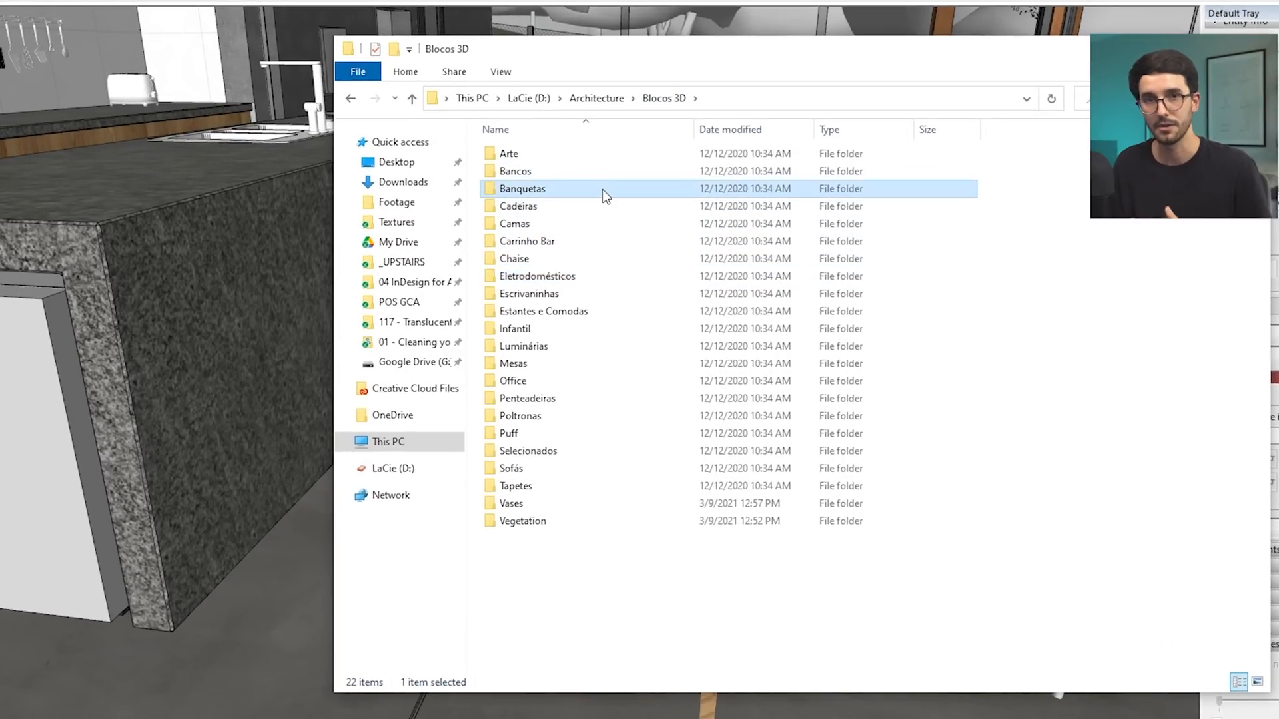
Step: Browse into the Banquetas folder of the Blocos 3D model library
double_click(522, 188)
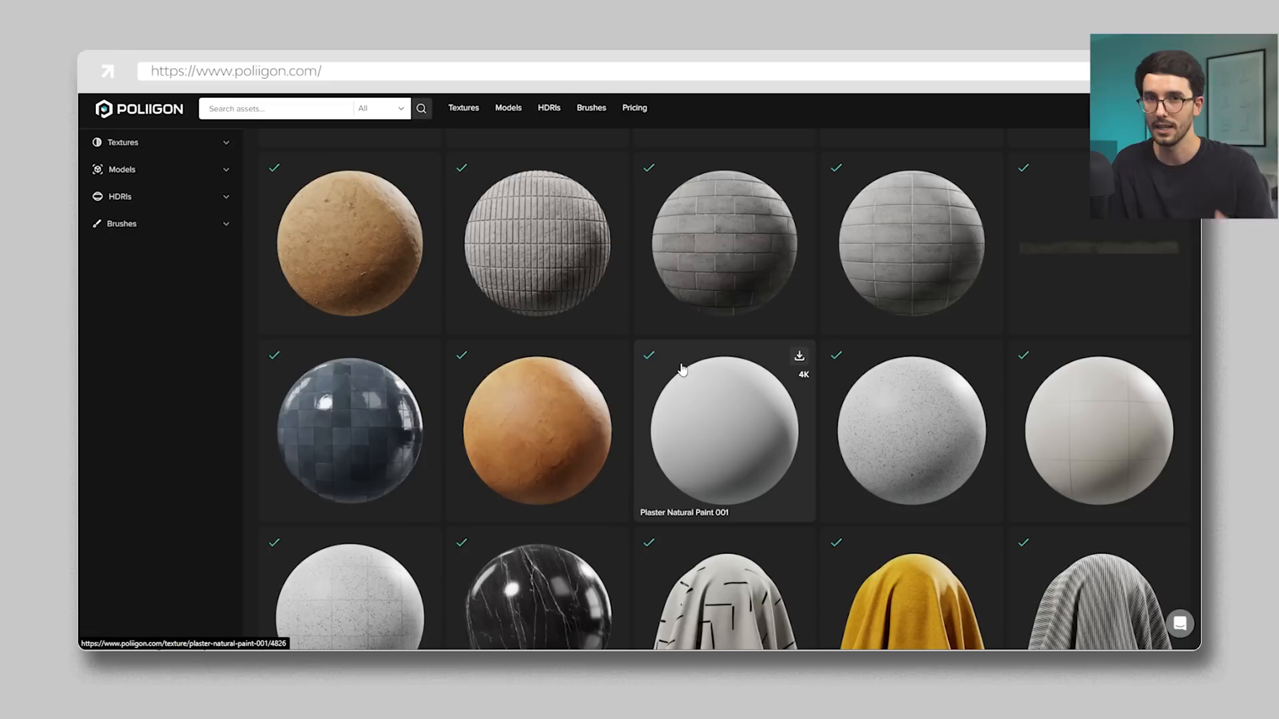
Step: Browse the Poliigon texture grid, view the Paper Plain 004 texture, then go to the Upstairs packs store
scroll("down", 3)
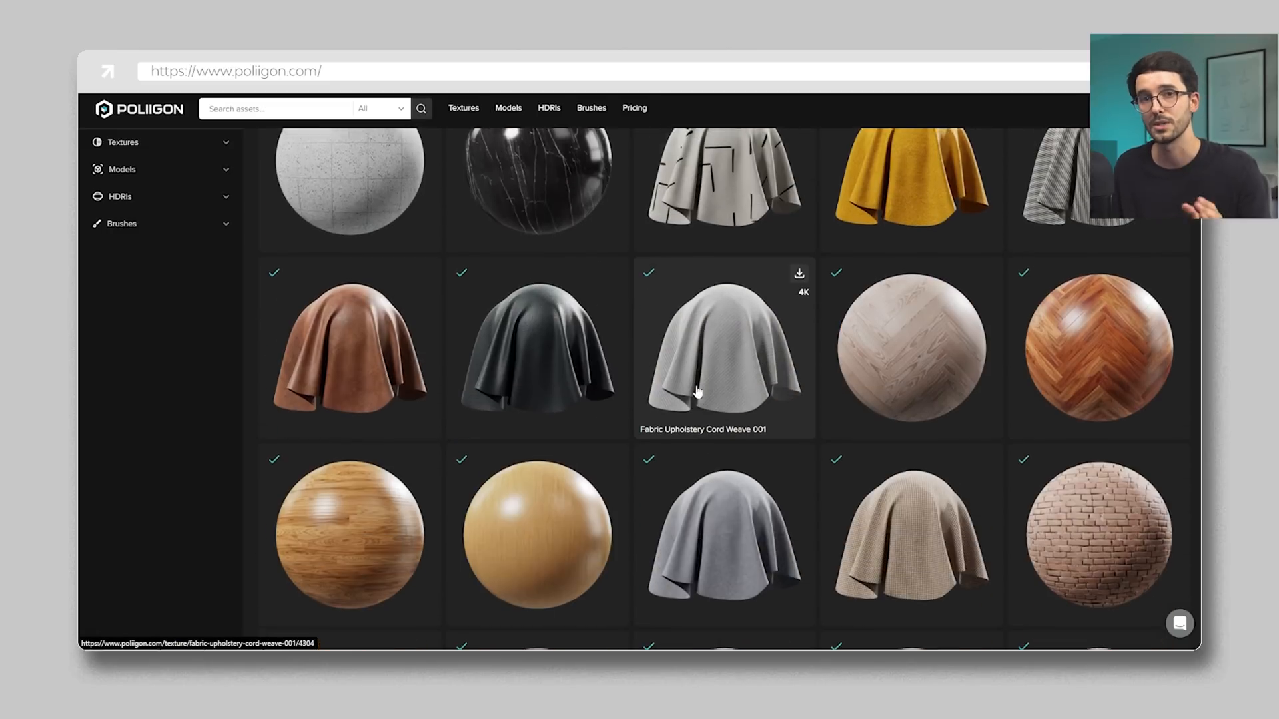
scroll("down", 3)
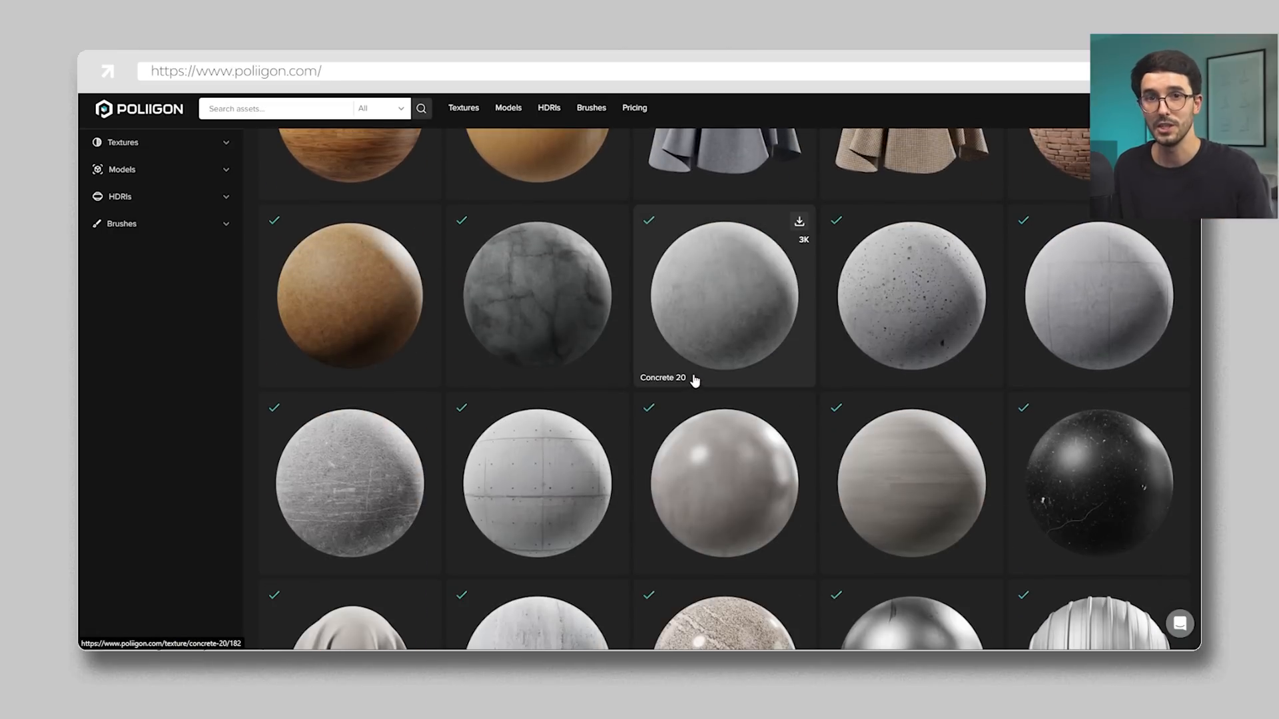
scroll("down", 3)
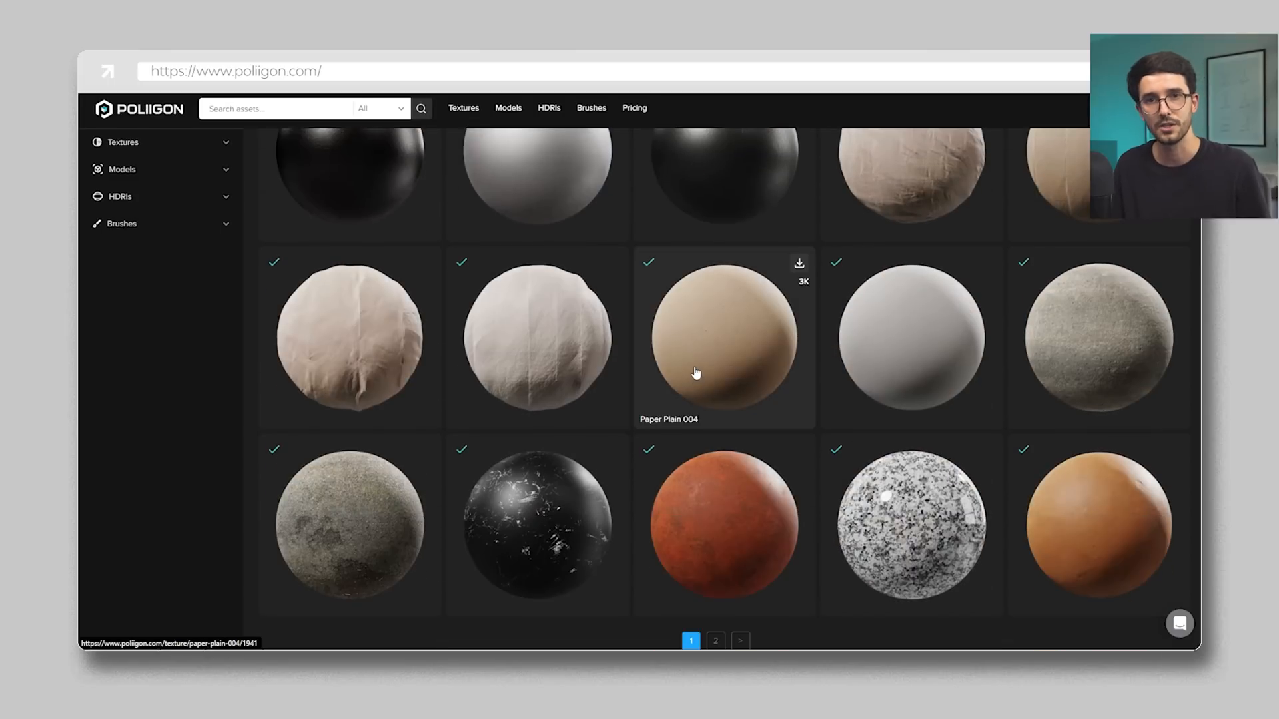
left_click(740, 641)
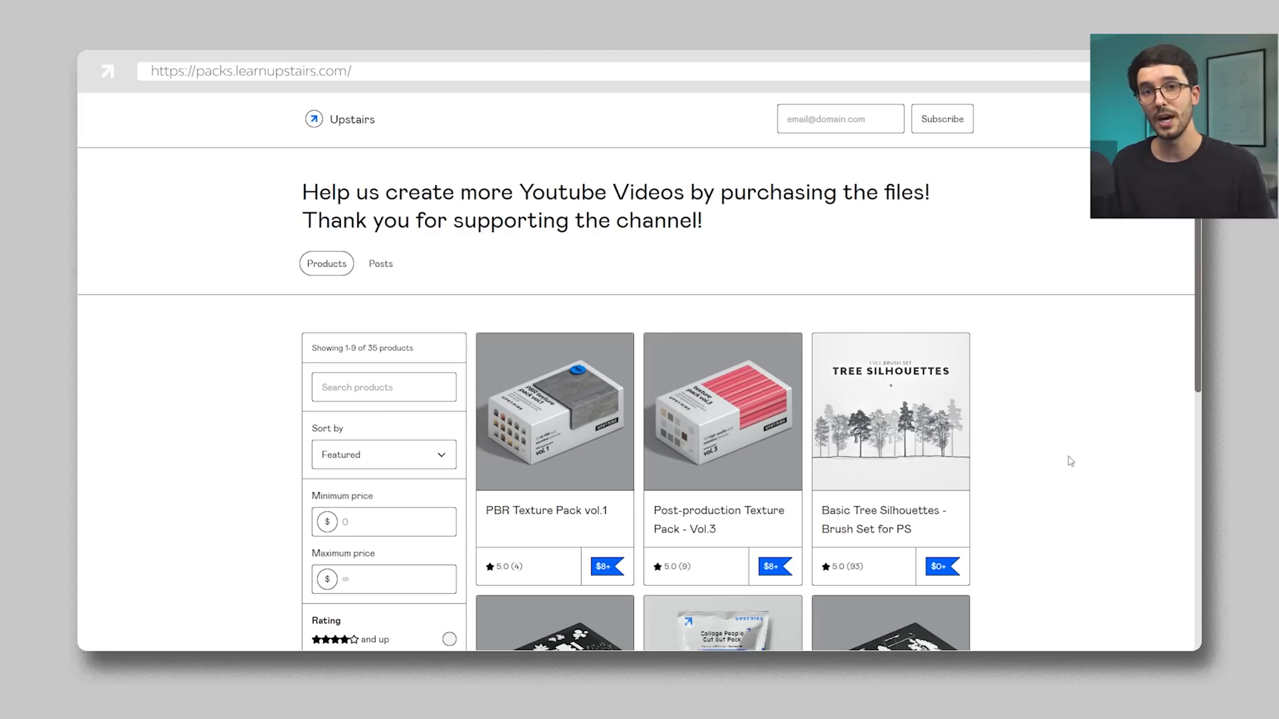
left_click(554, 412)
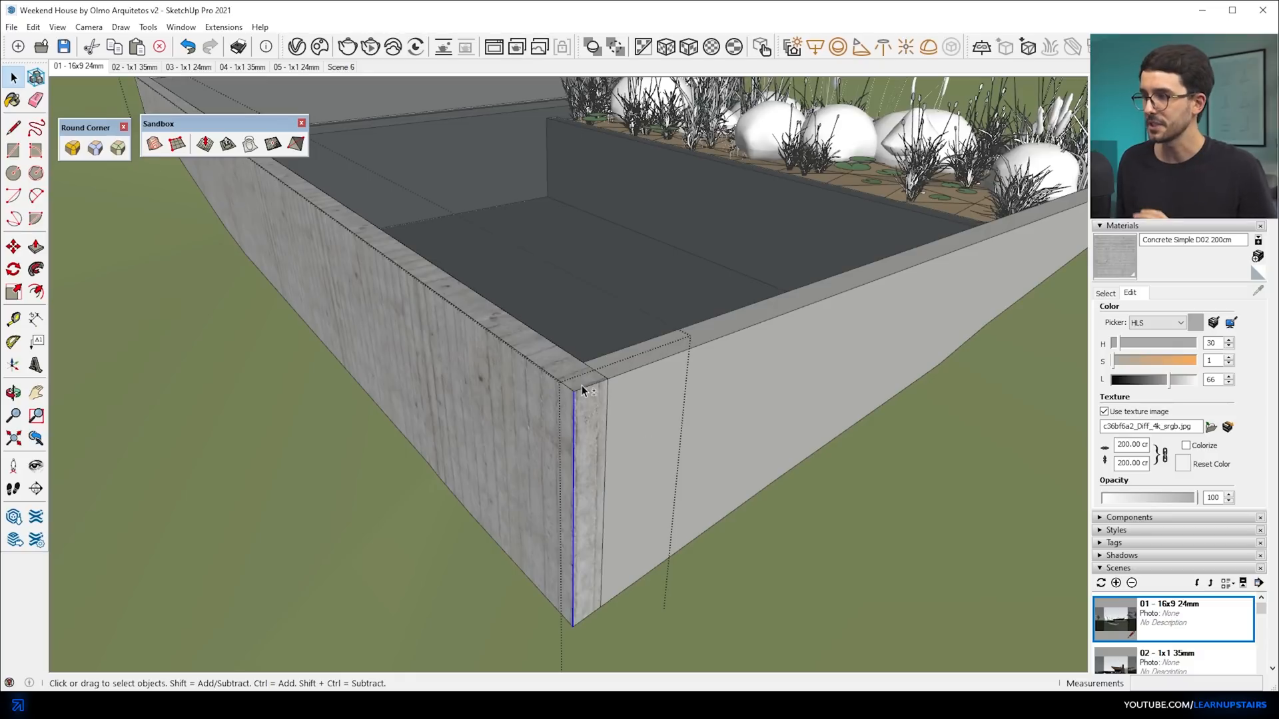
mouse_move(579, 396)
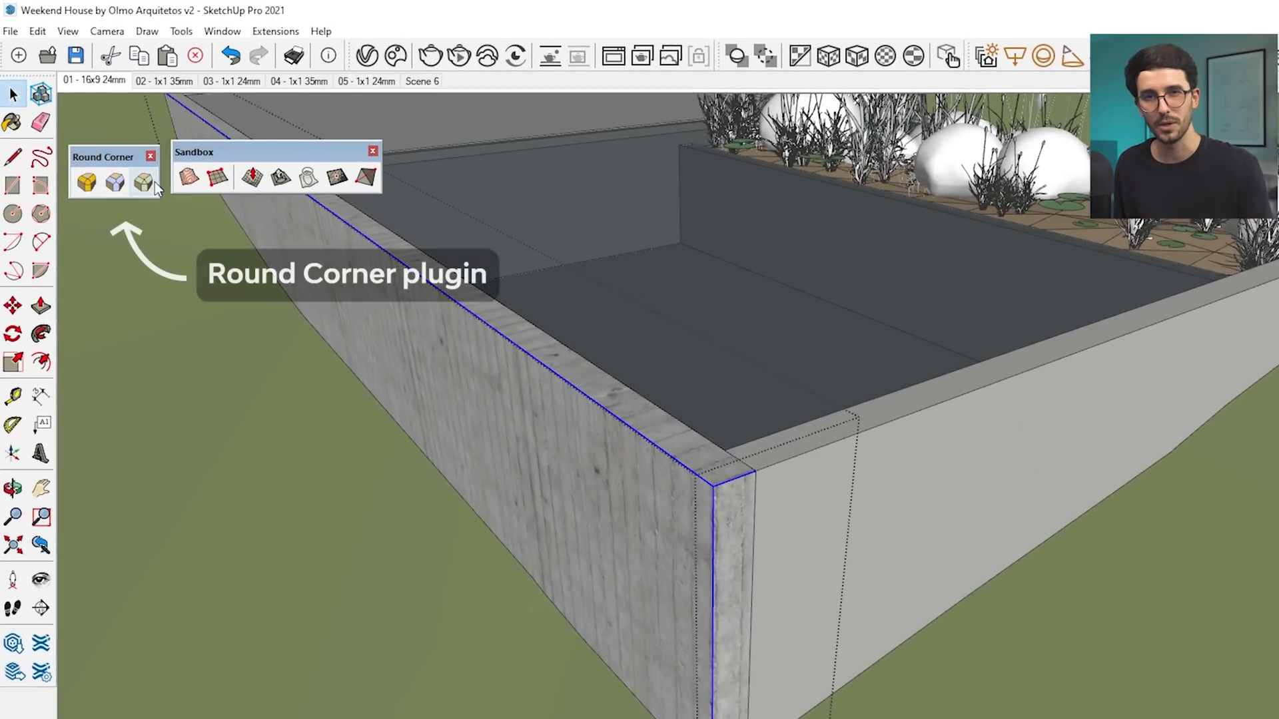
Step: Round the selected planter wall corner edges with the Round Corner plugin at 0.50 cm offset
left_click(142, 181)
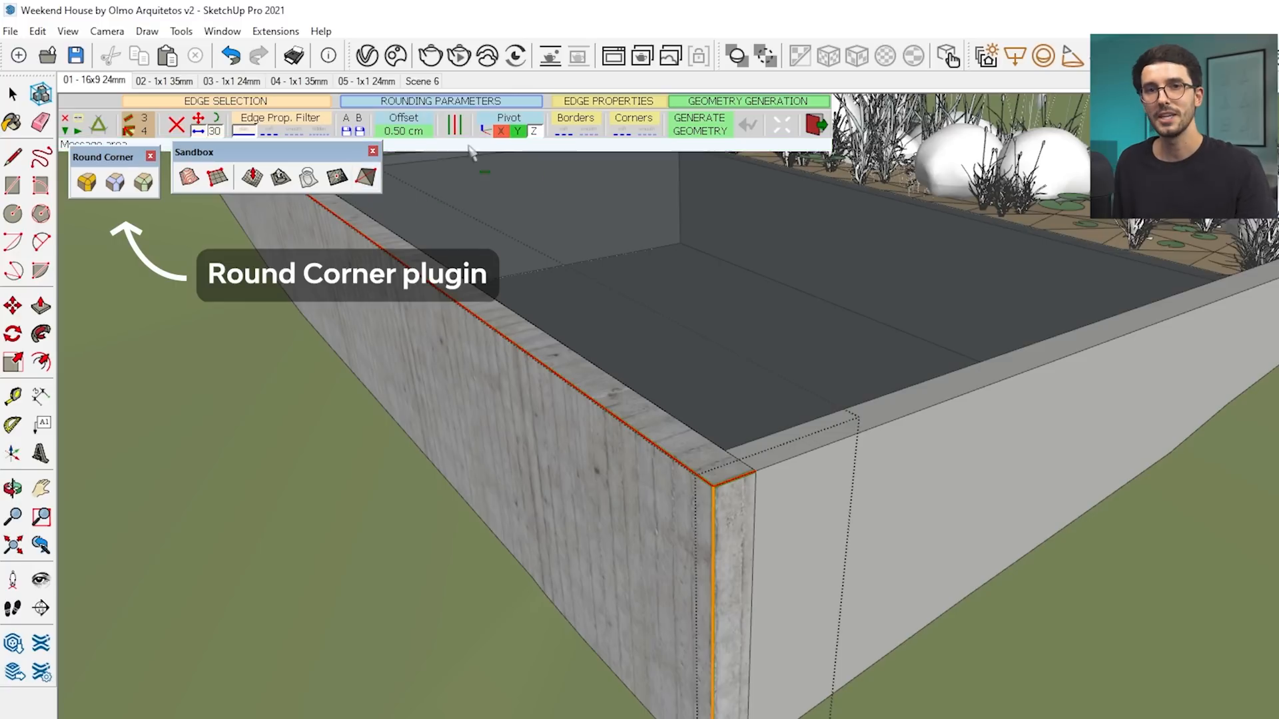
left_click(402, 130)
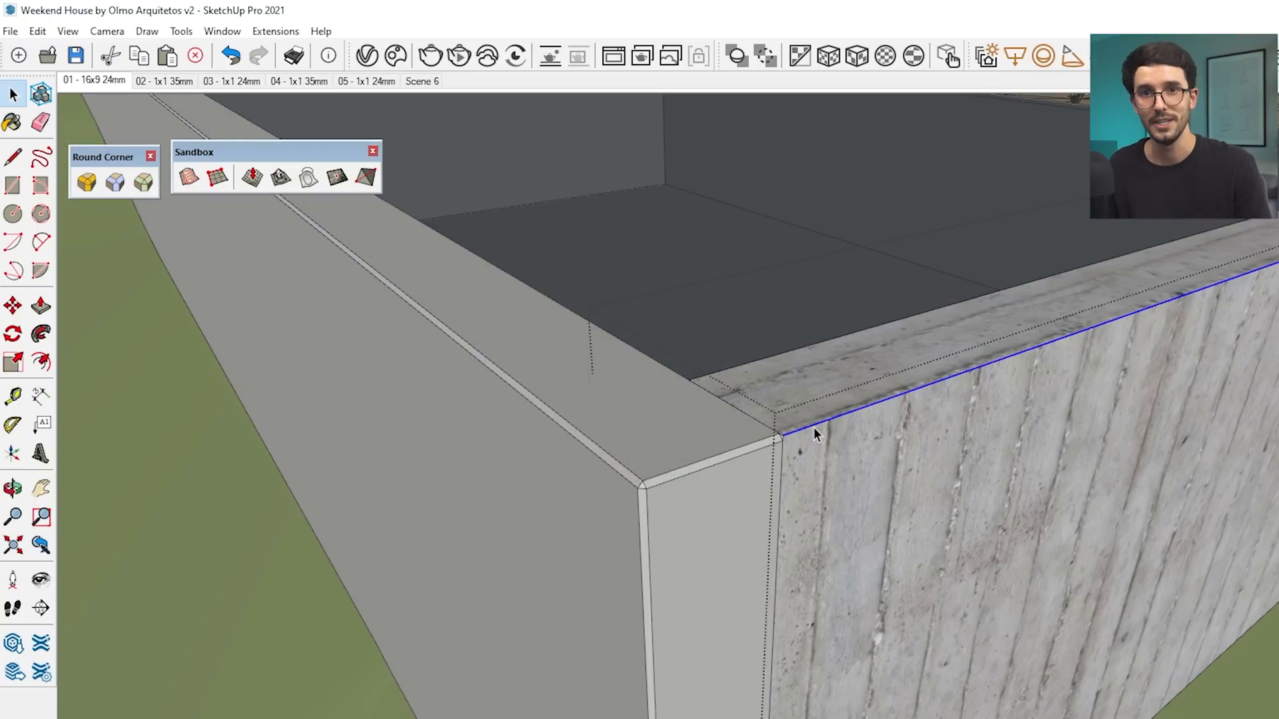
mouse_move(502, 209)
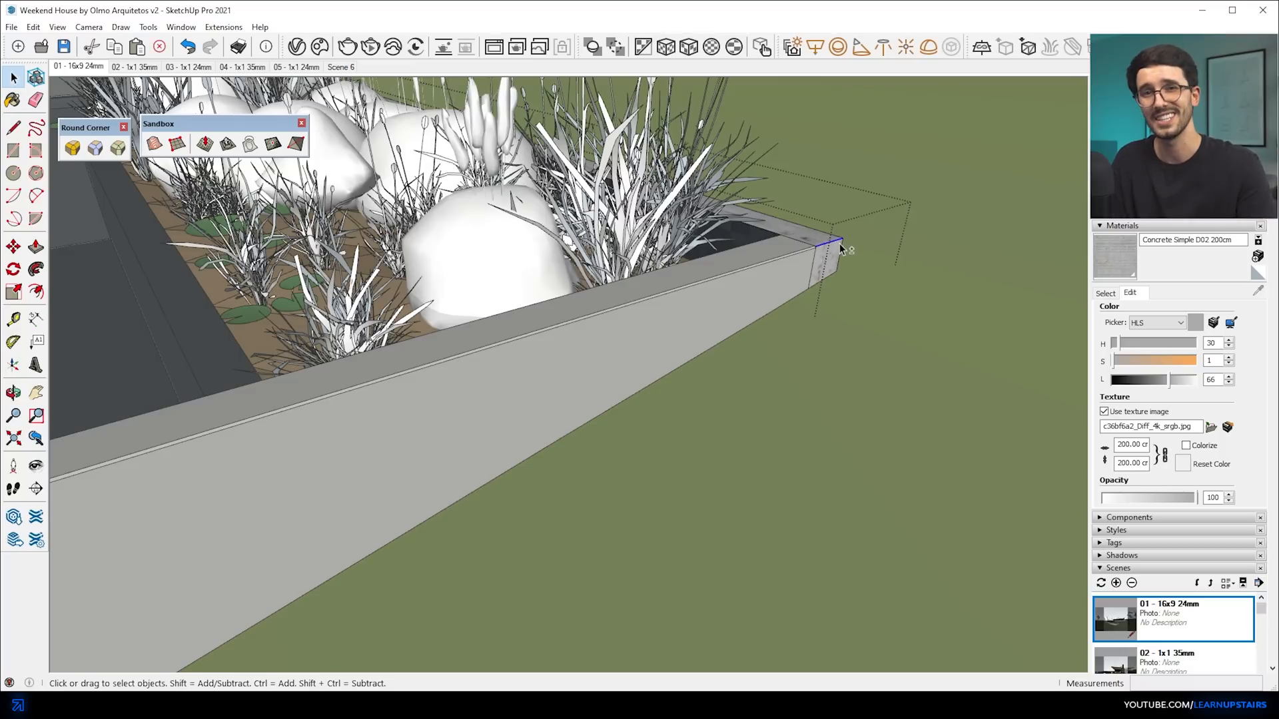
left_click(837, 249)
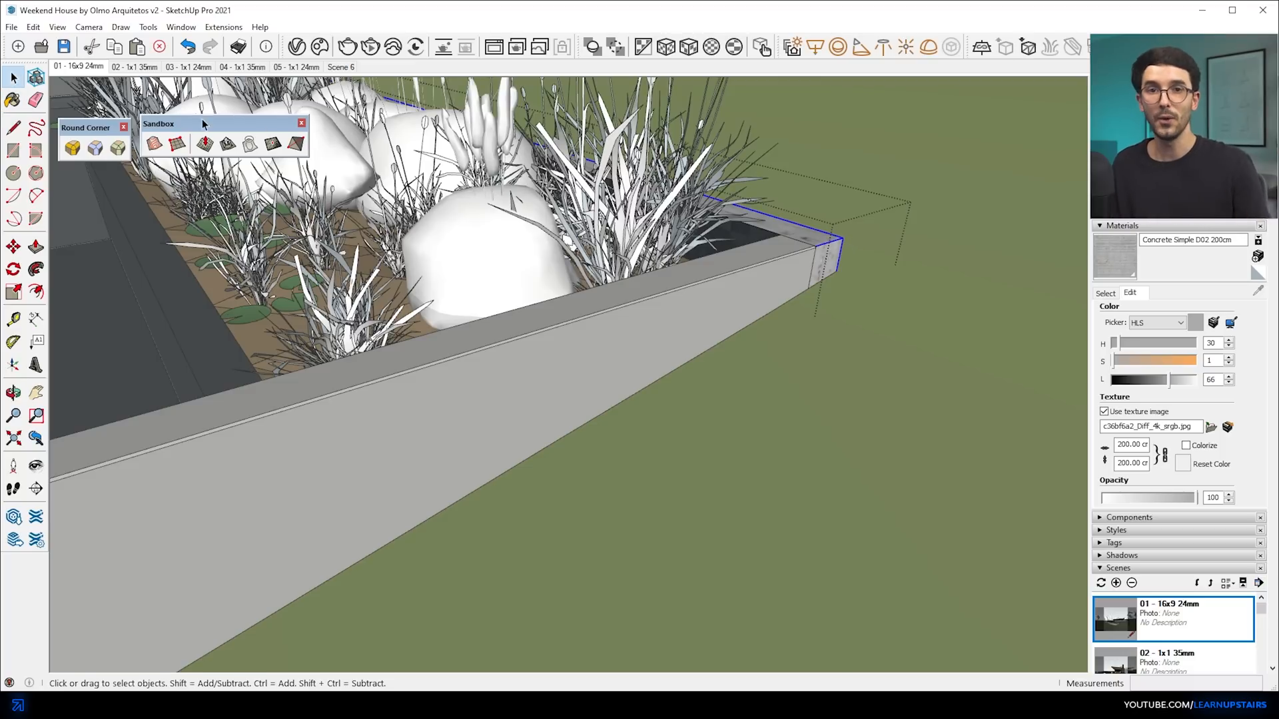
left_click(72, 146)
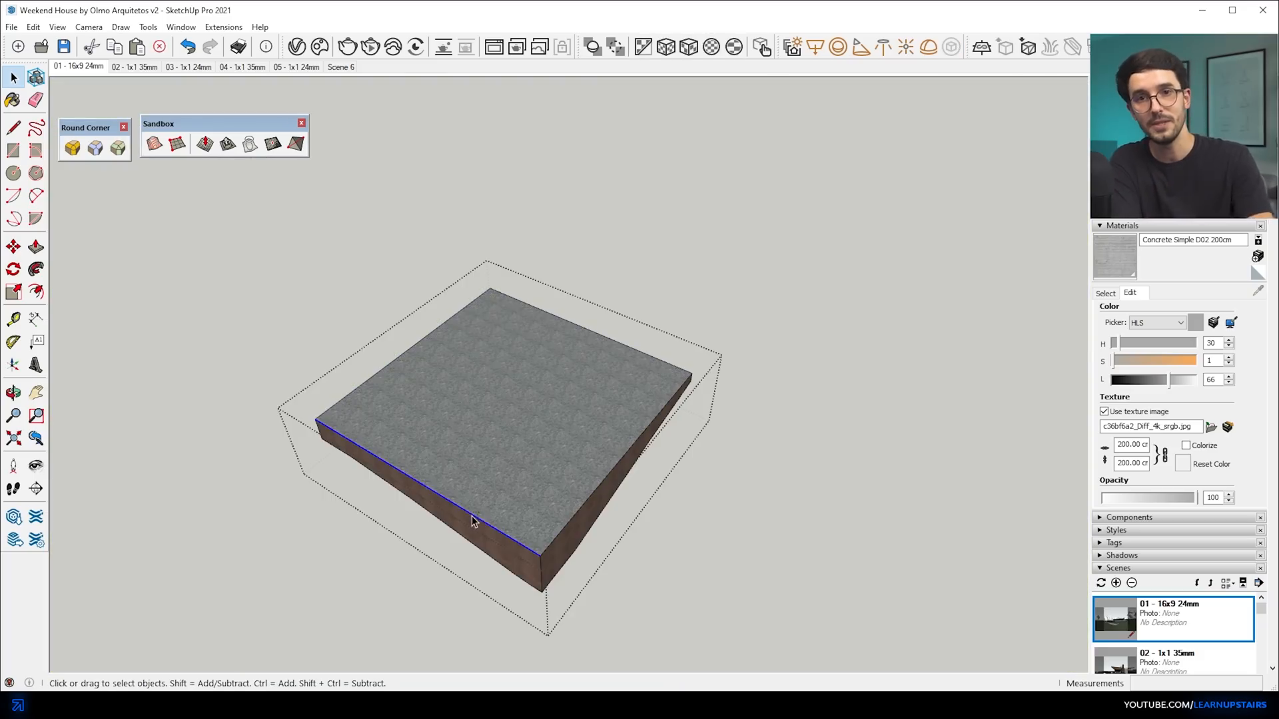
Step: Select the front edge of the isolated textured ground block
left_click(13, 247)
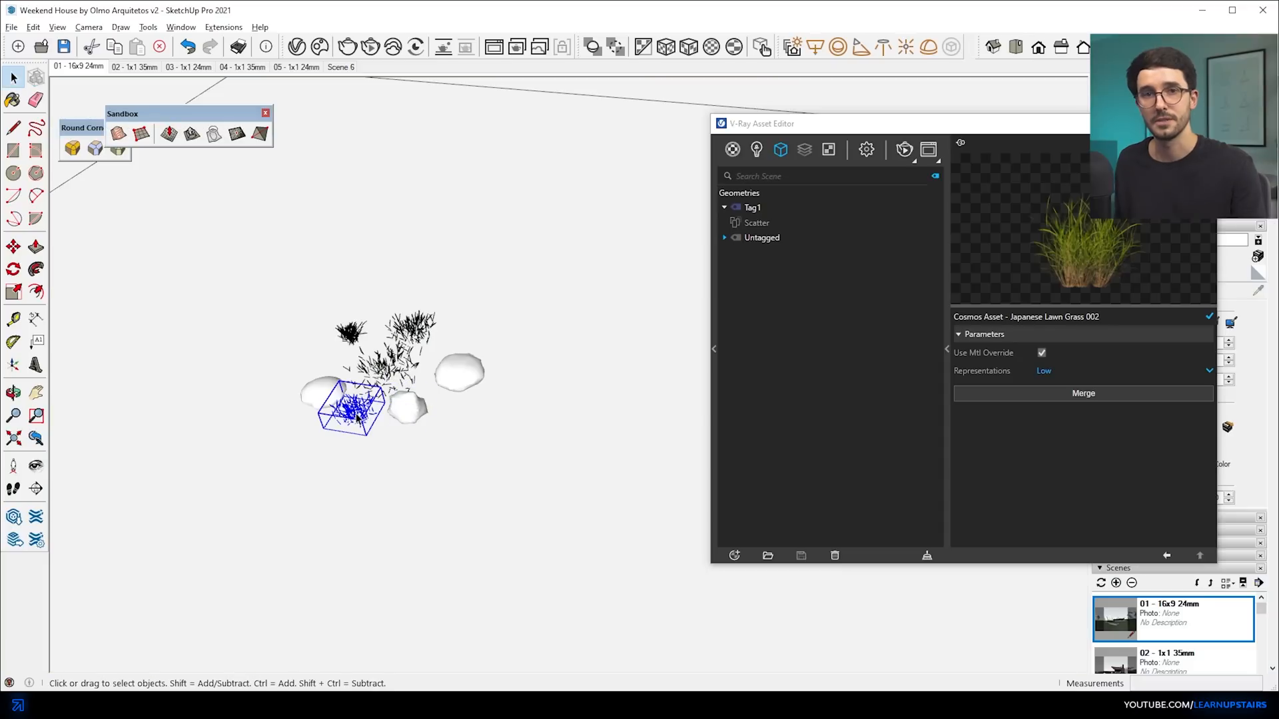
Step: Apply the grass Scatter to the selected terrain with density 10 and points preview mode
left_click(756, 222)
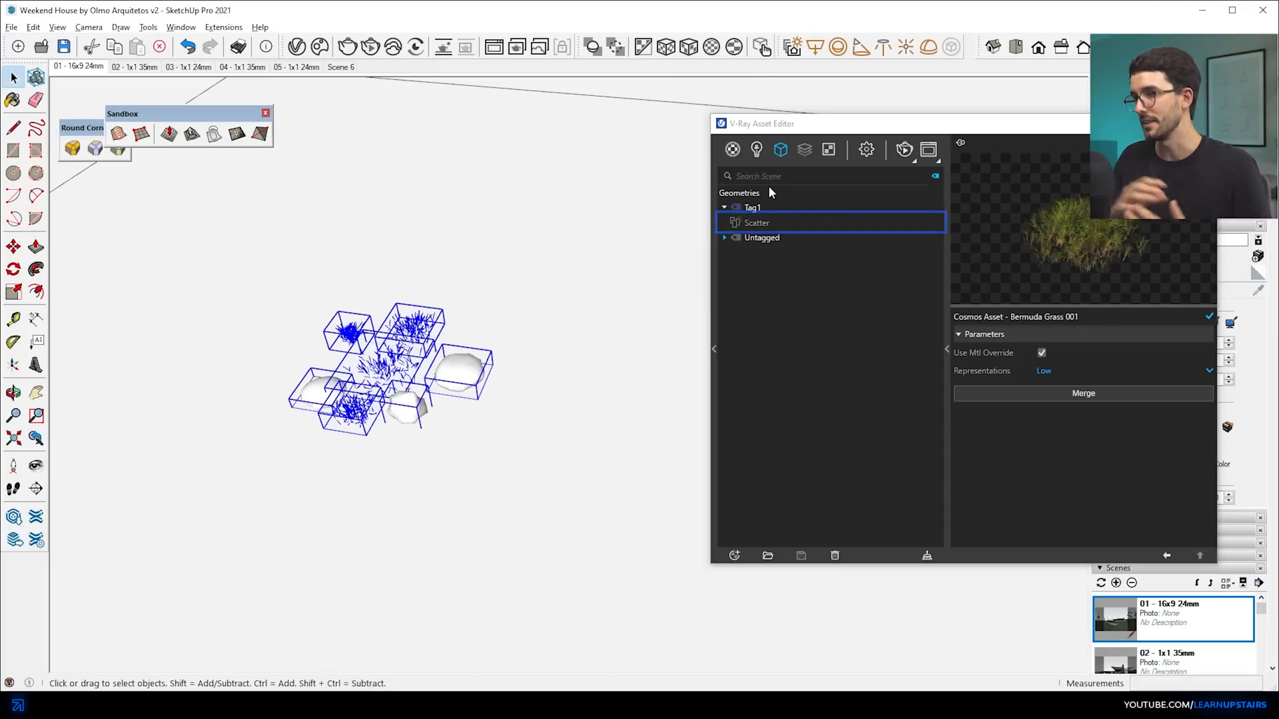
left_click(754, 223)
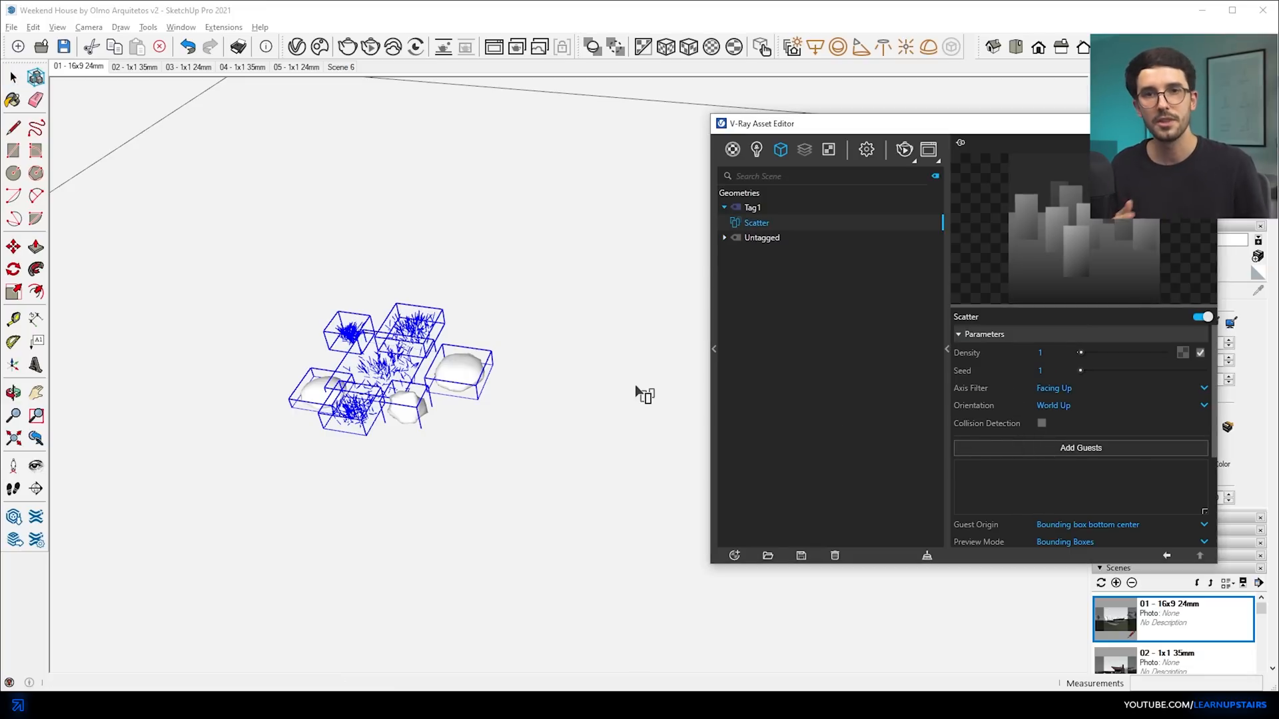
right_click(754, 223)
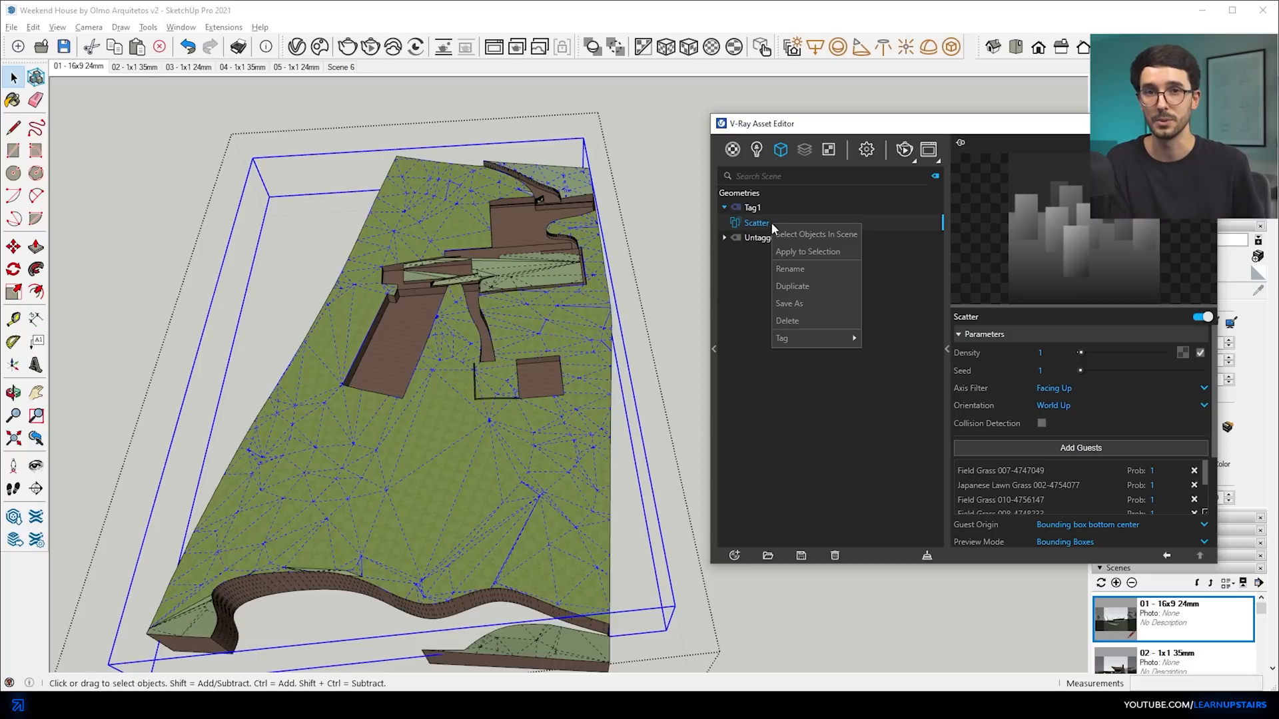
left_click(814, 235)
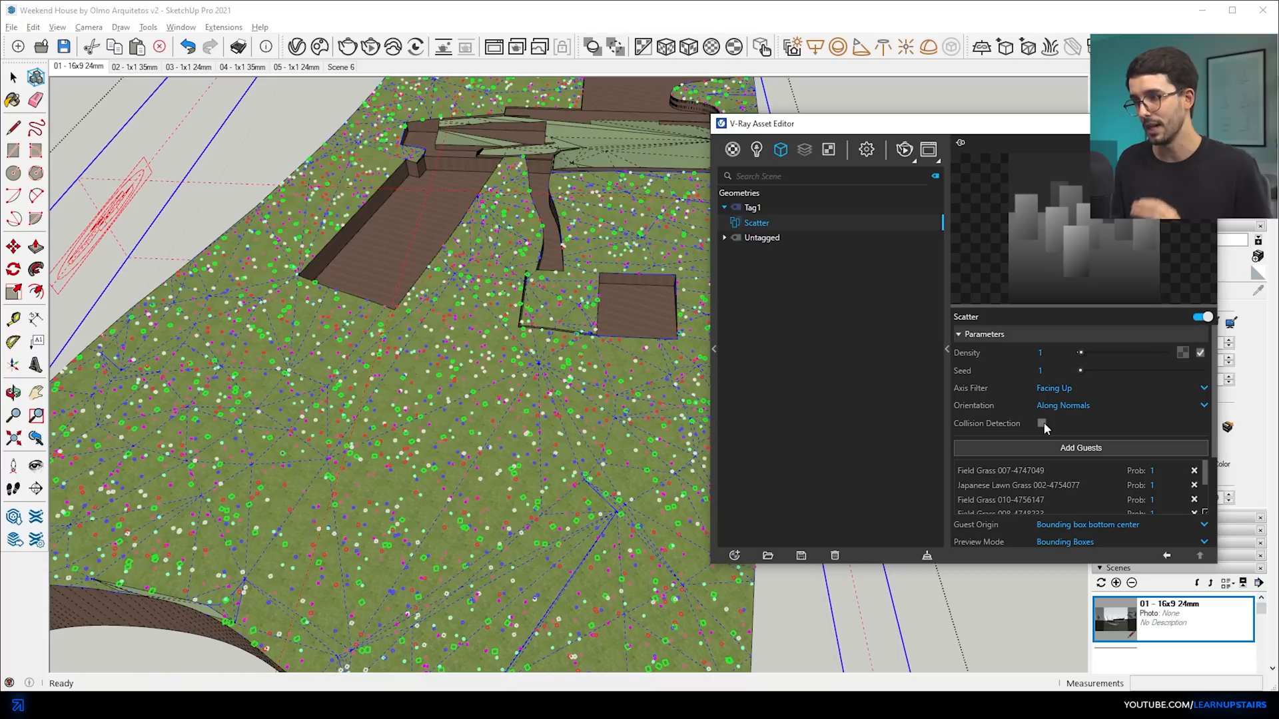
left_click(1053, 352)
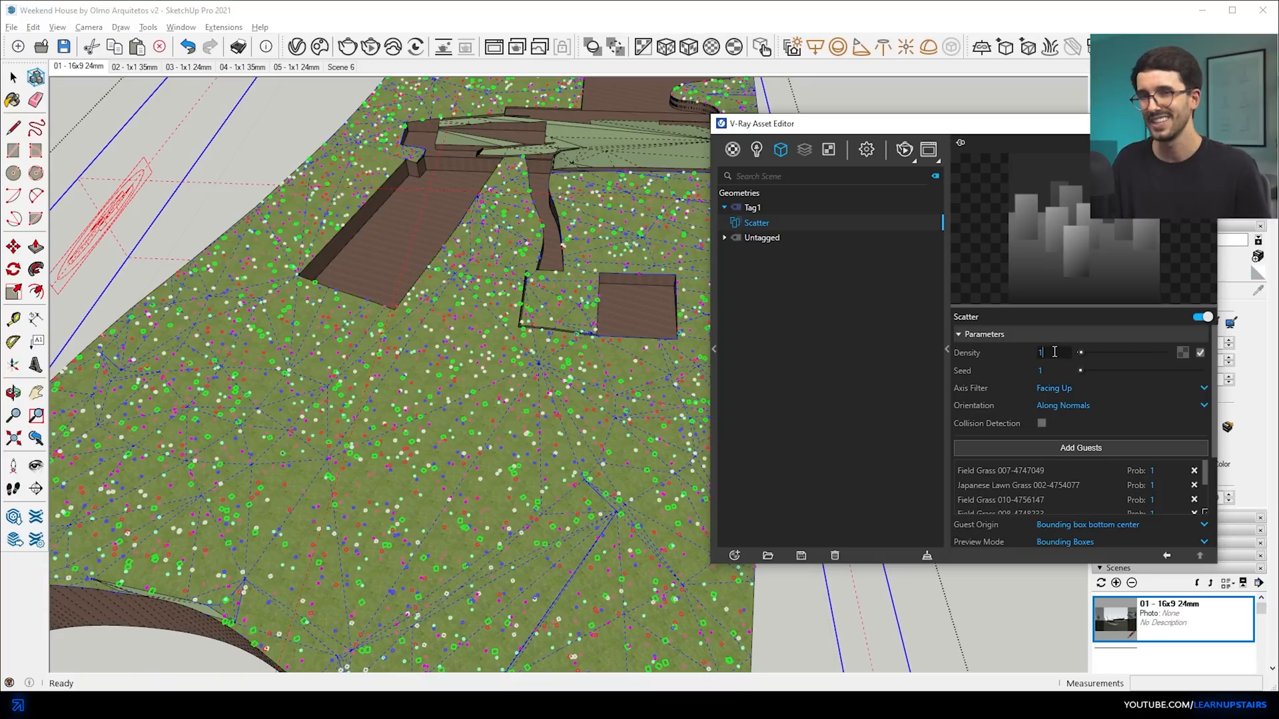
type("10")
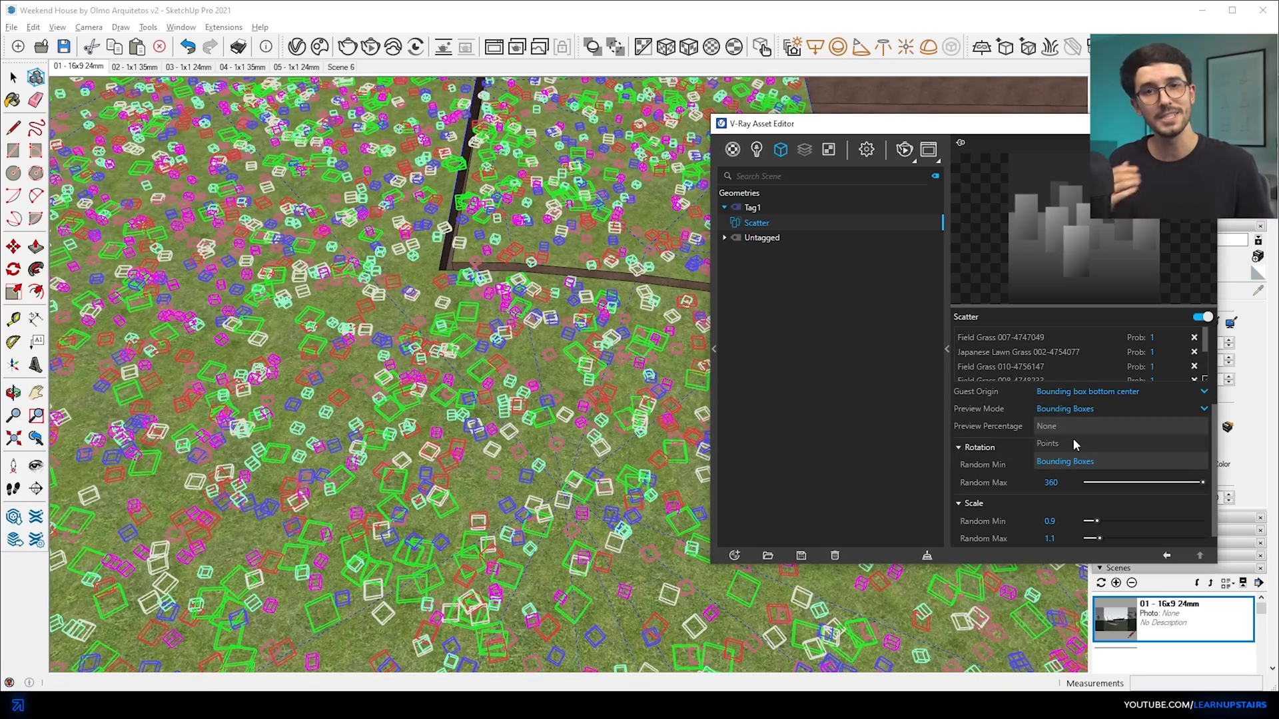
left_click(1048, 443)
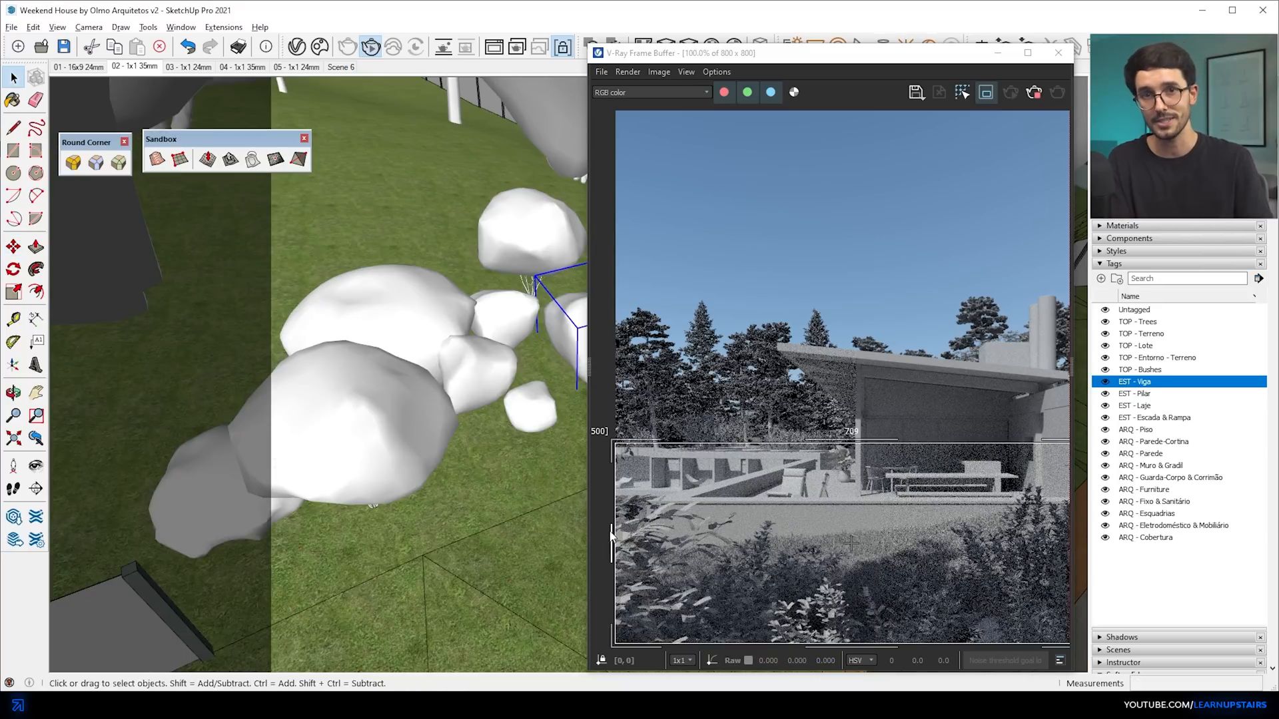
Step: Toggle visibility of the ARQ - Furniture tag before rendering the front view
right_click(368, 285)
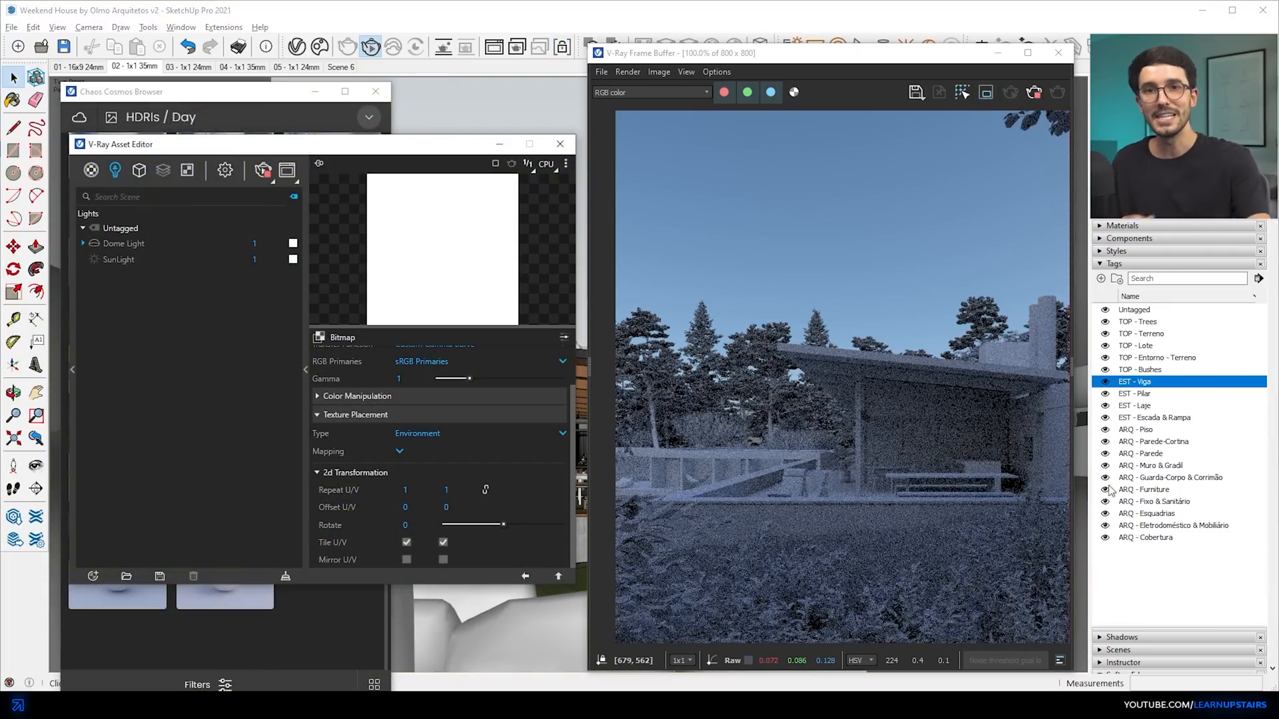
left_click(1142, 369)
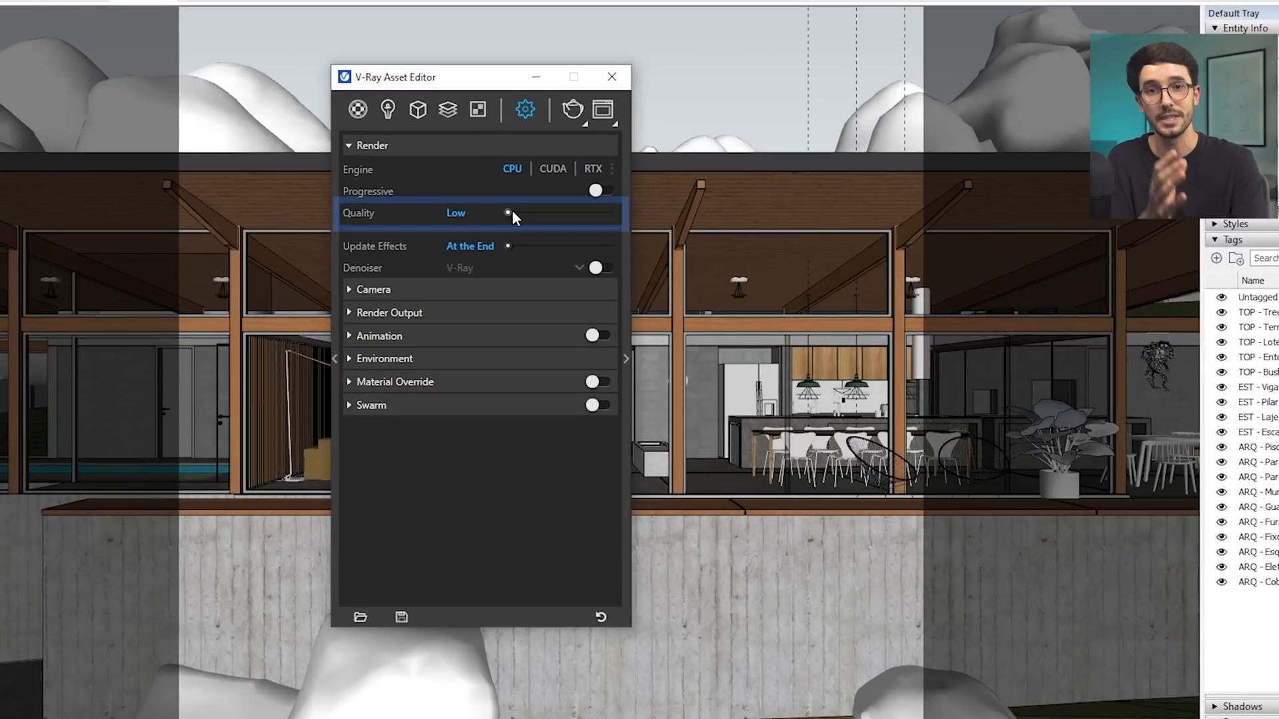
Step: Set render quality to Medium and enable Ambient Occlusion under Global Illumination
left_click_drag(508, 213, 542, 213)
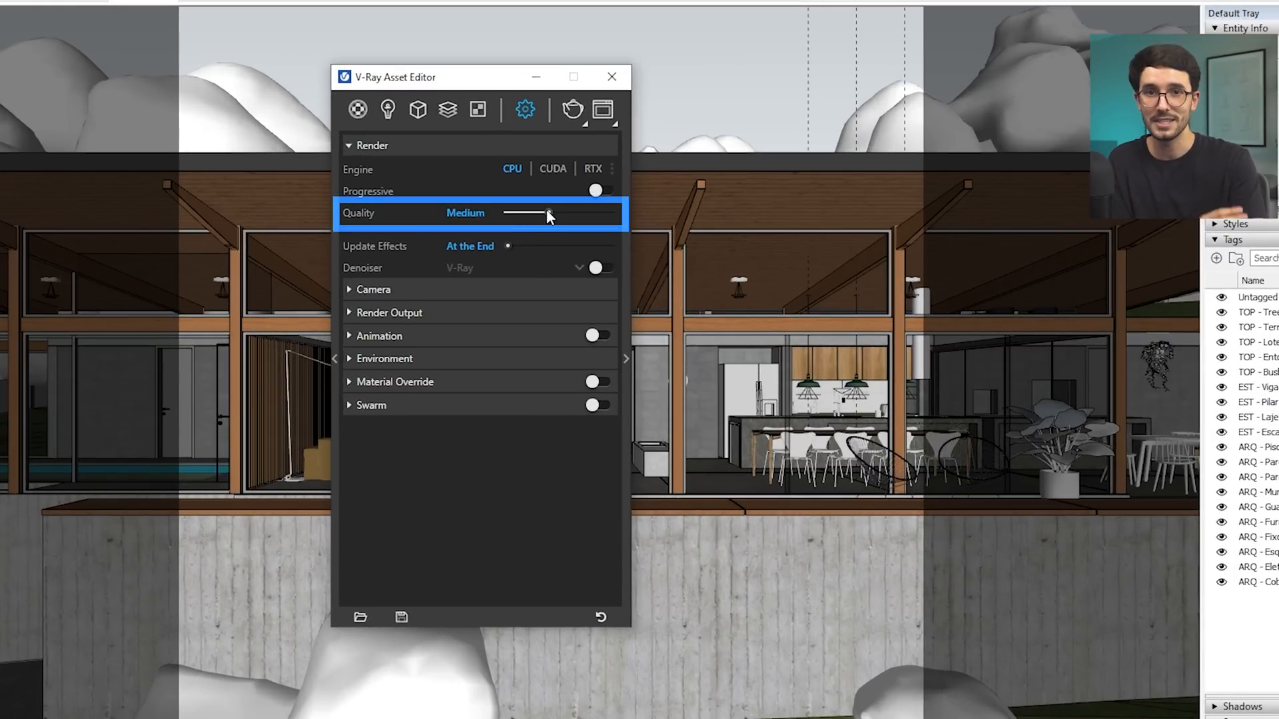
left_click(388, 311)
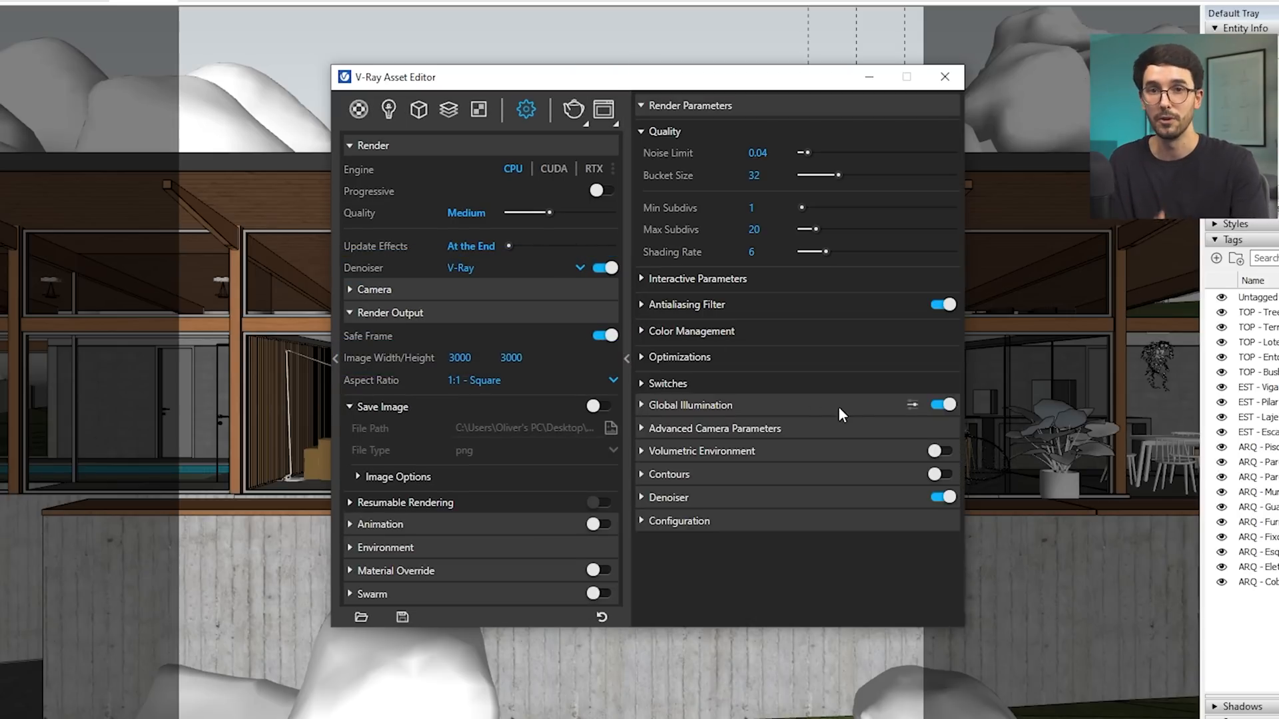
left_click(936, 452)
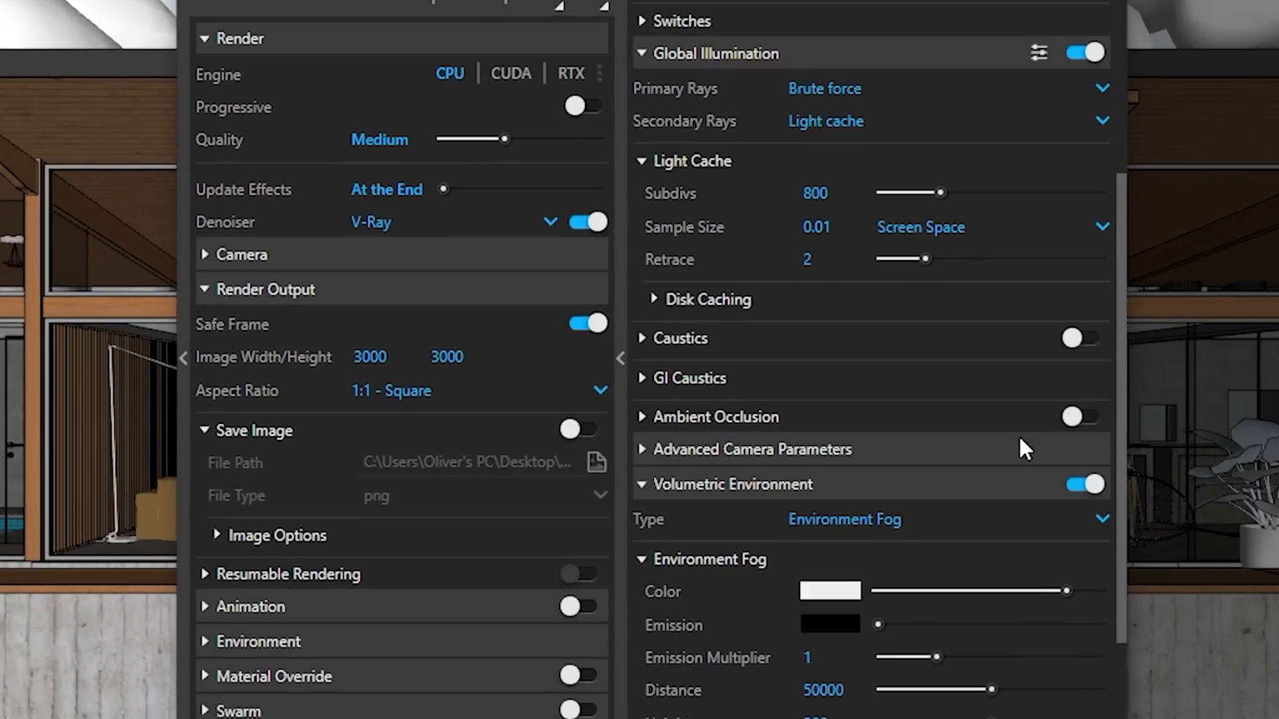
left_click(1084, 417)
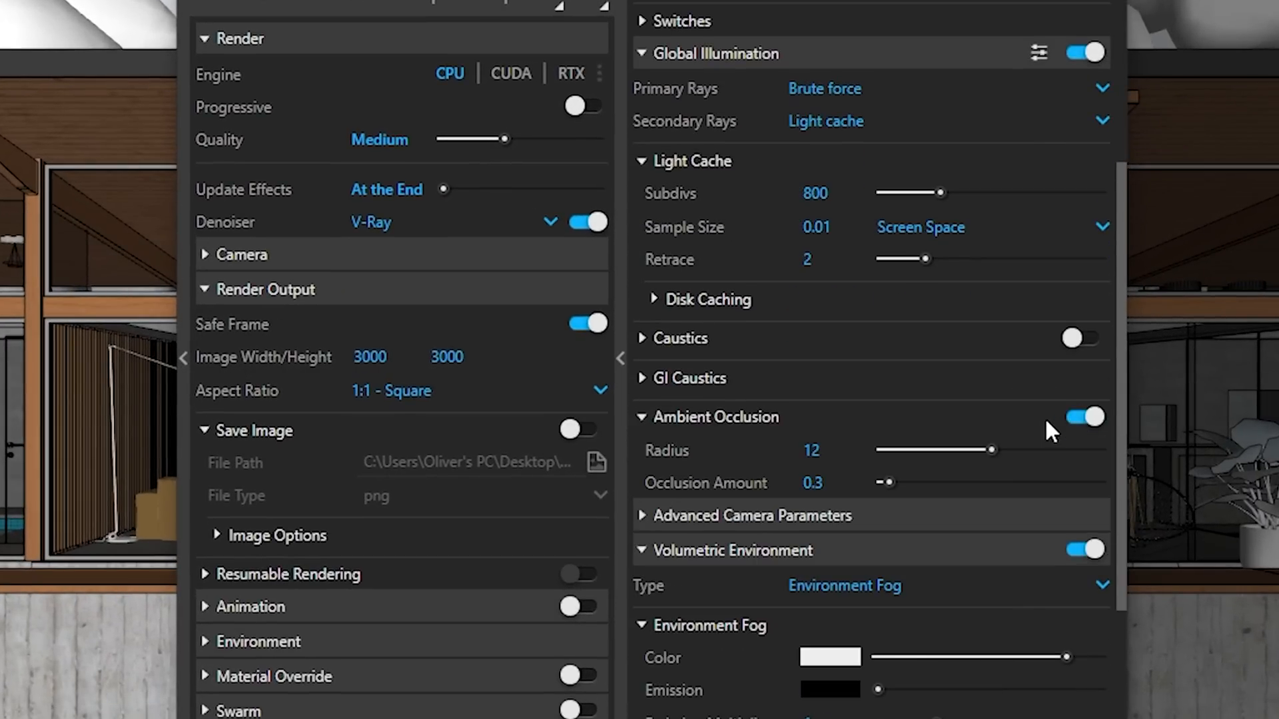
left_click(449, 109)
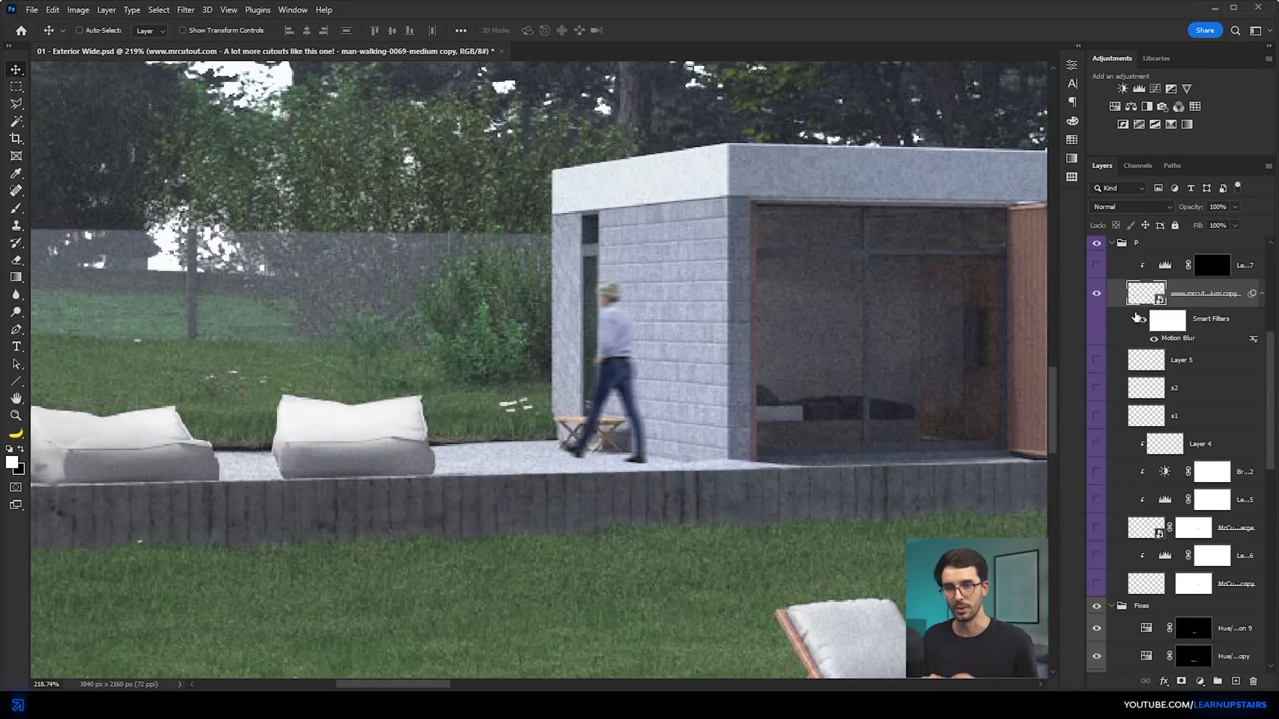
Step: Inspect the walking-man smart object layer in 01 - Exterior Wide.psd
left_click(1097, 391)
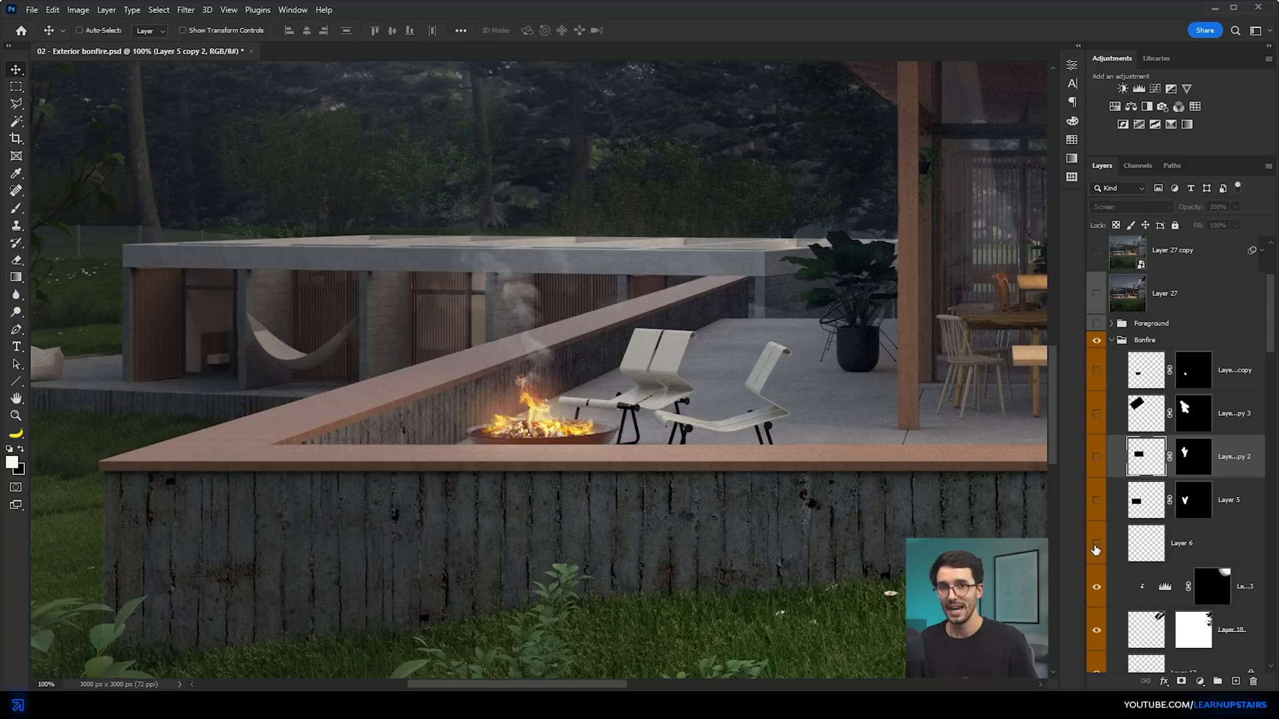
Step: Show the Bonfire group's Layer 6 and foreground grass Layers 11 and 10, then switch to 03 - Render.png
left_click(1097, 386)
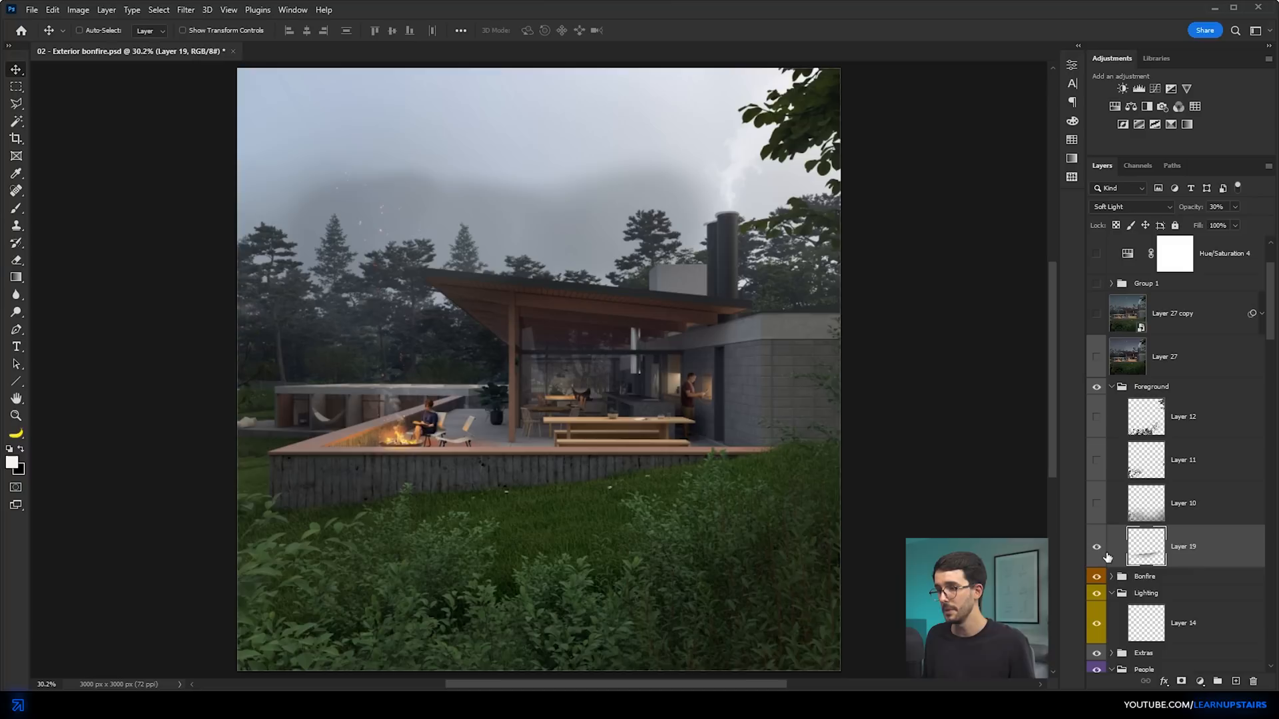
mouse_move(1107, 516)
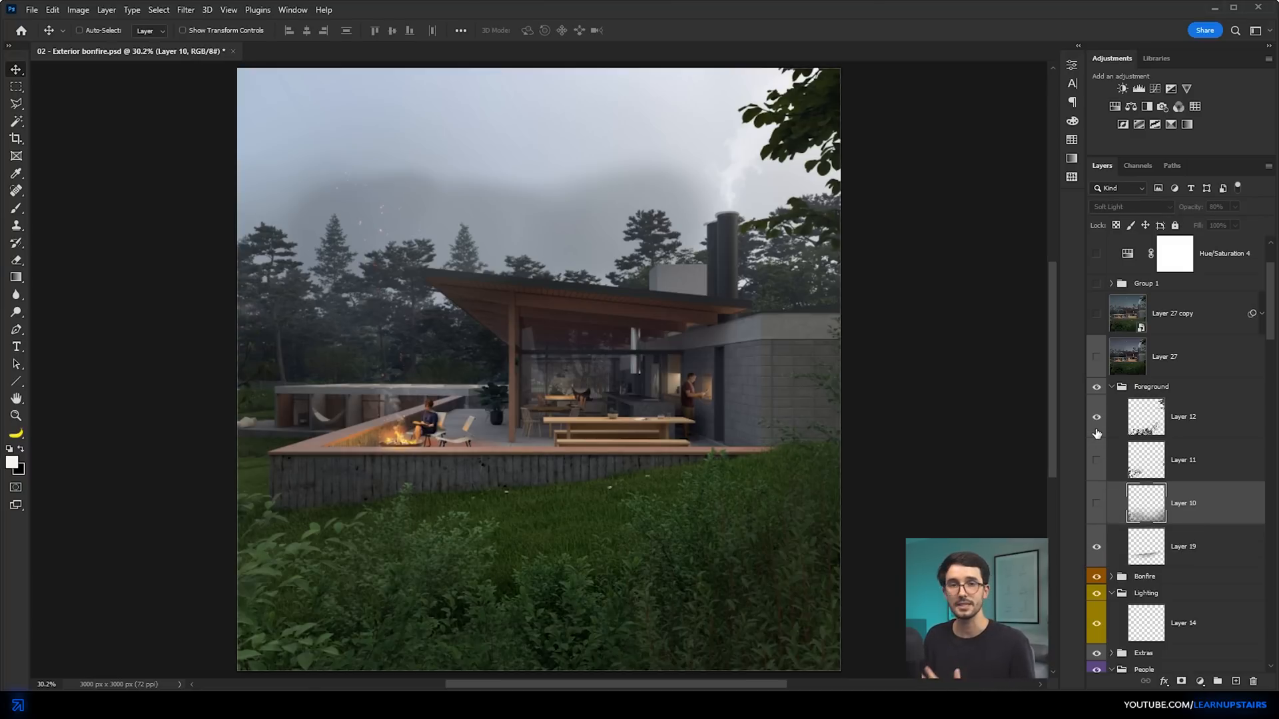
left_click(1096, 417)
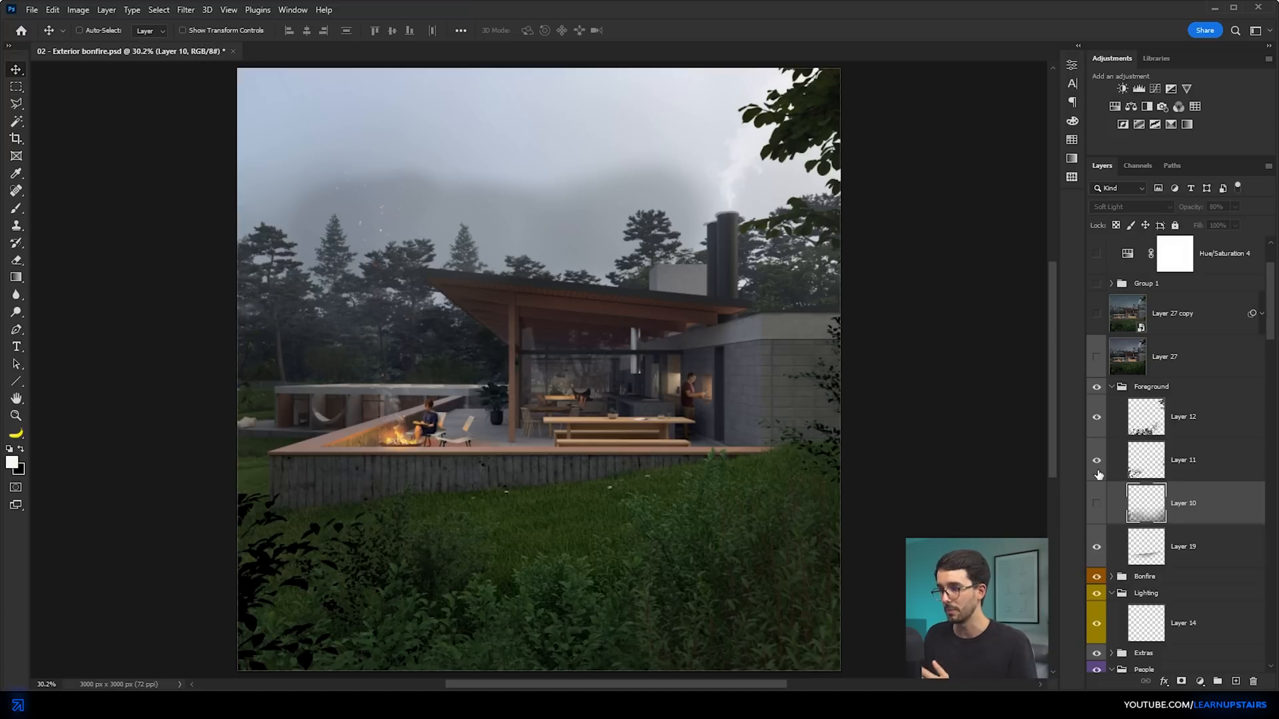
left_click(1096, 508)
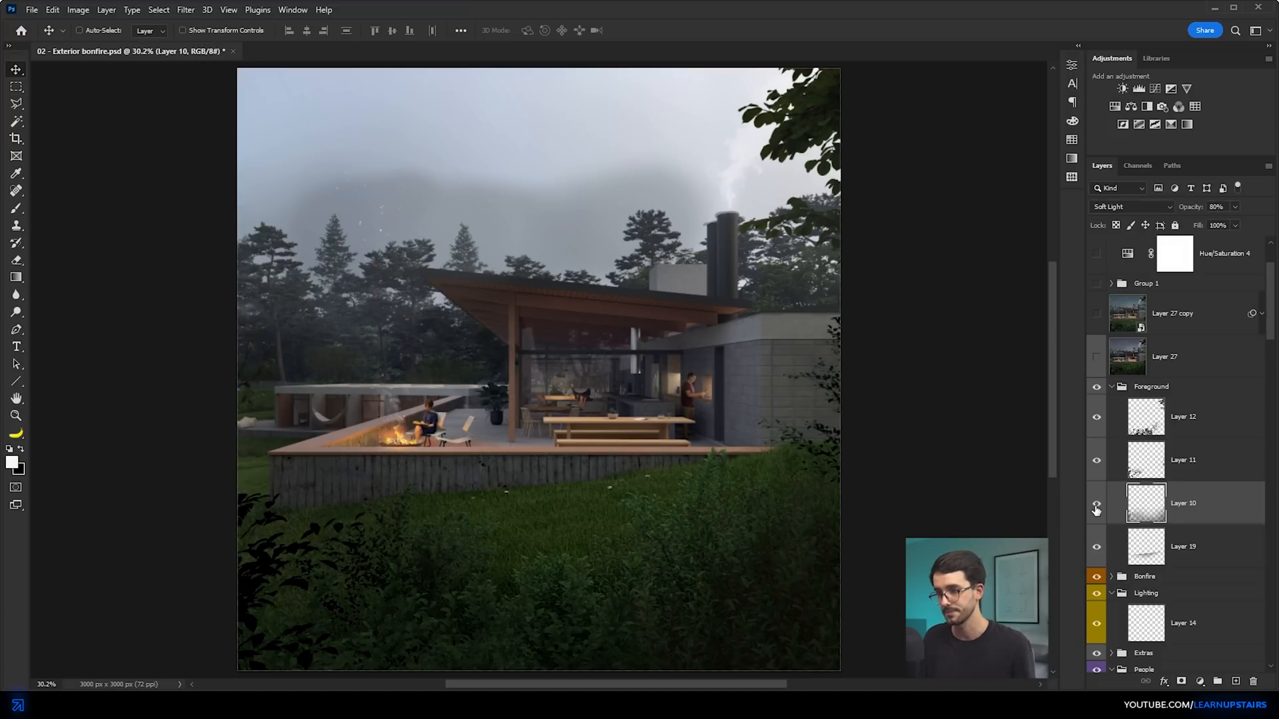
left_click(363, 51)
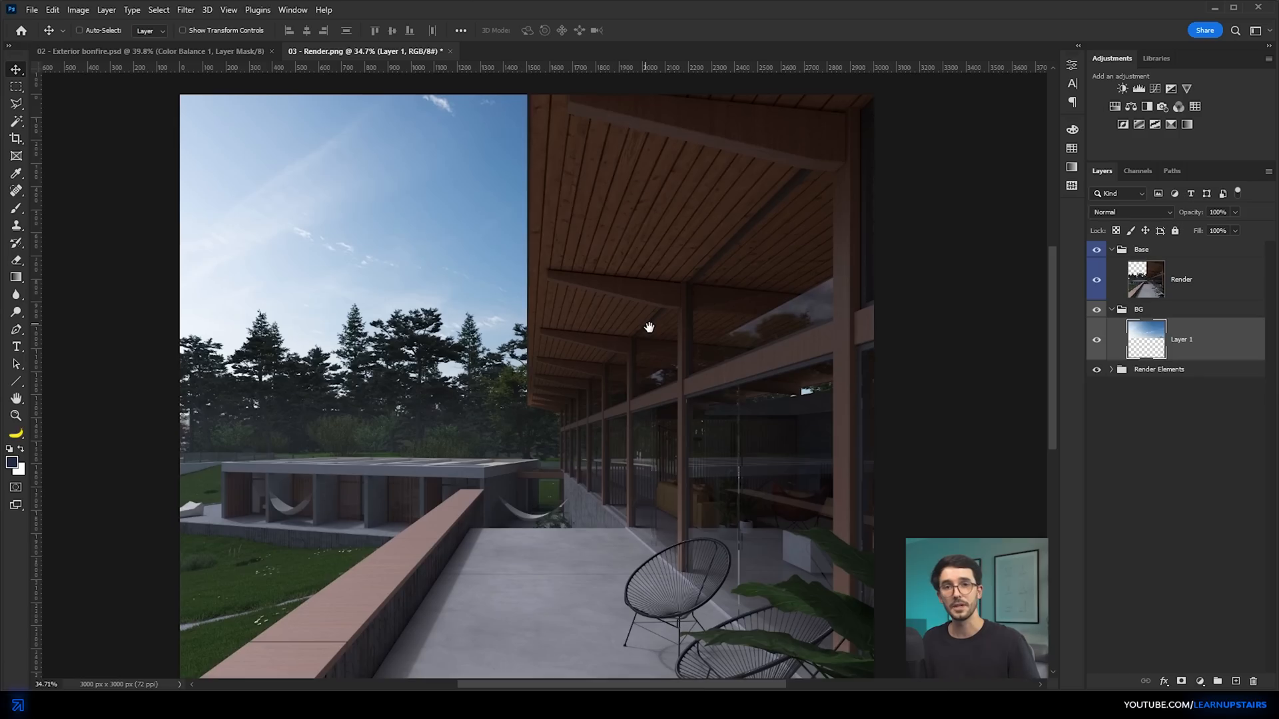
Step: Review the People group's man cutout and shadow copy layer in 03 - Exterior Side.psd
left_click(1139, 88)
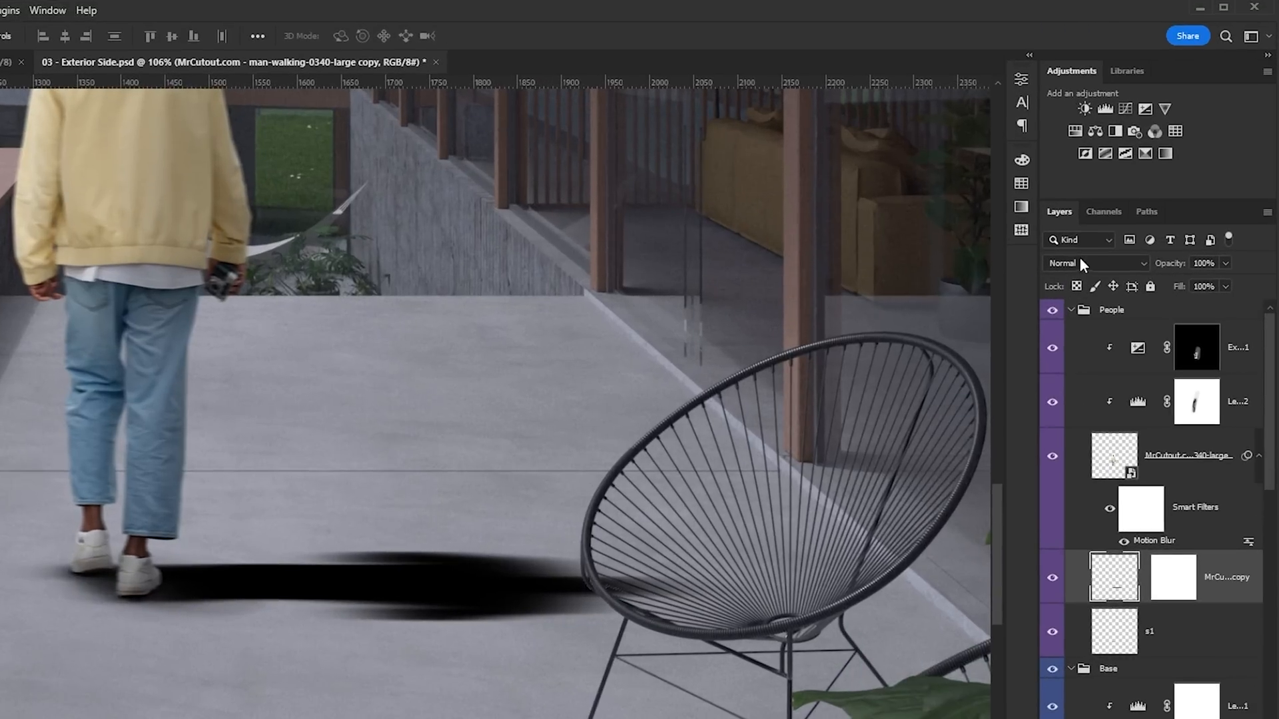
left_click(1093, 262)
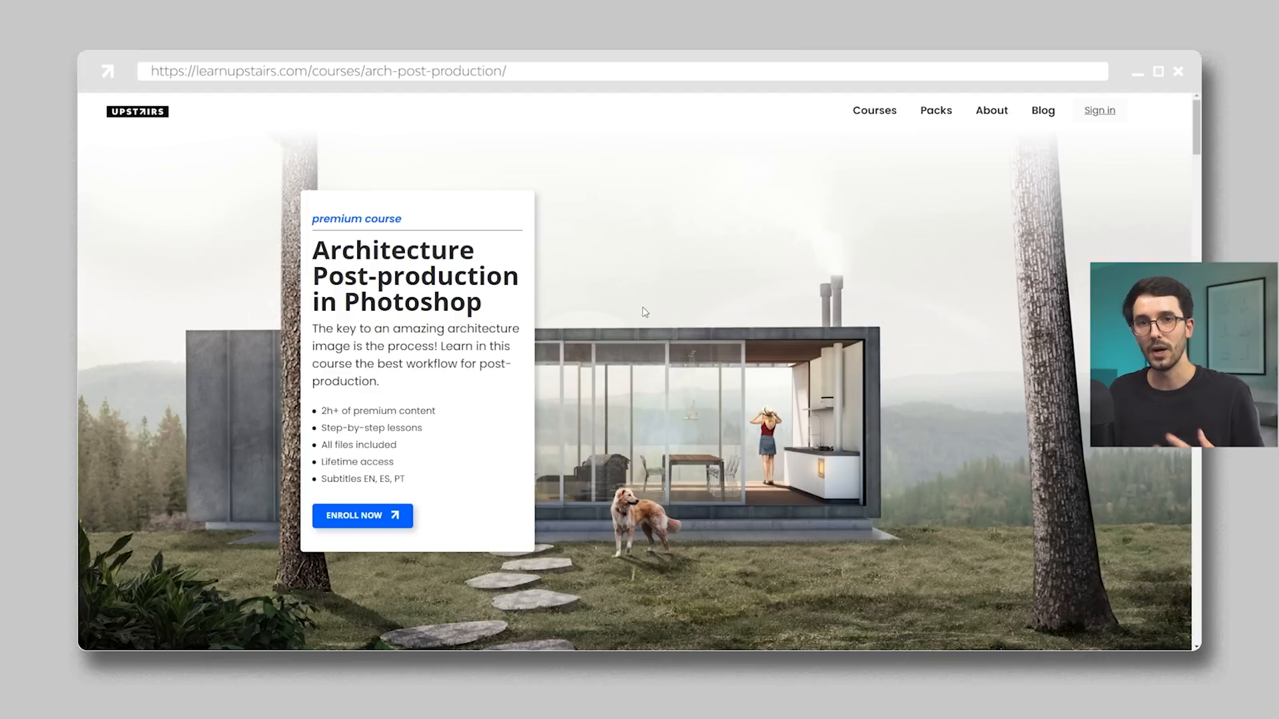
mouse_move(940, 337)
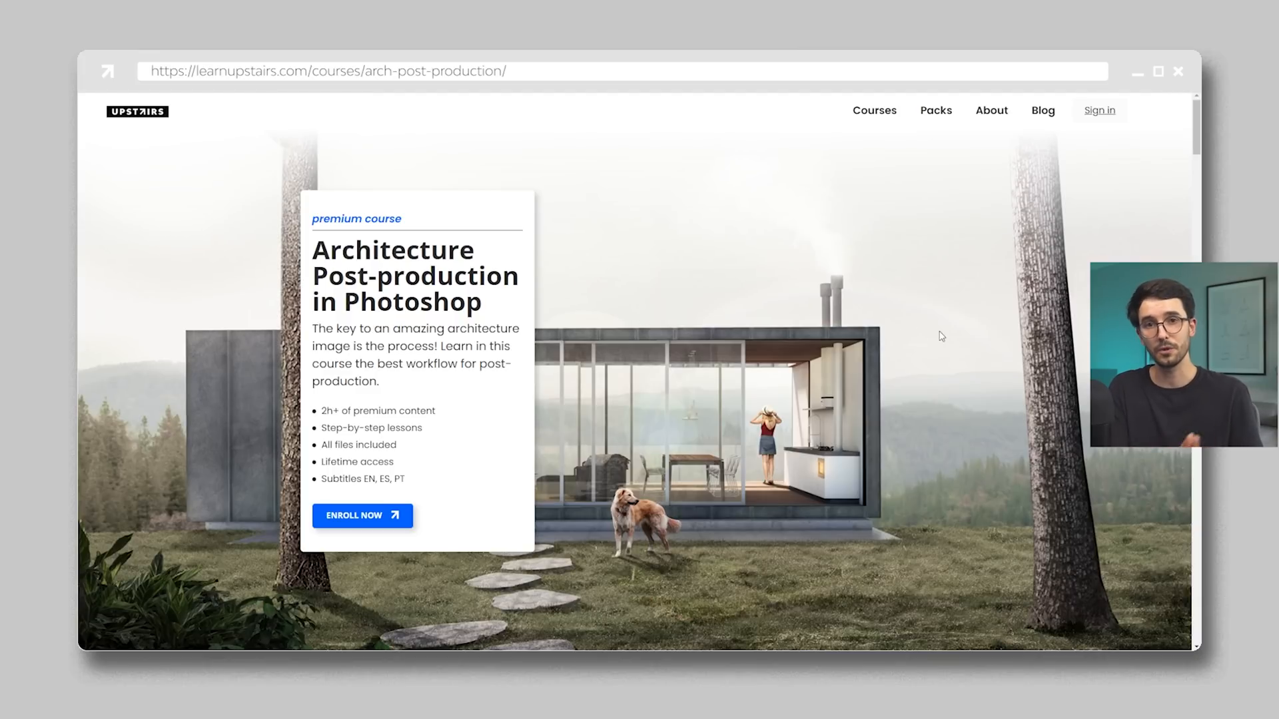
Step: Scroll down the Architecture Post-production in Photoshop course page
scroll("down", 3)
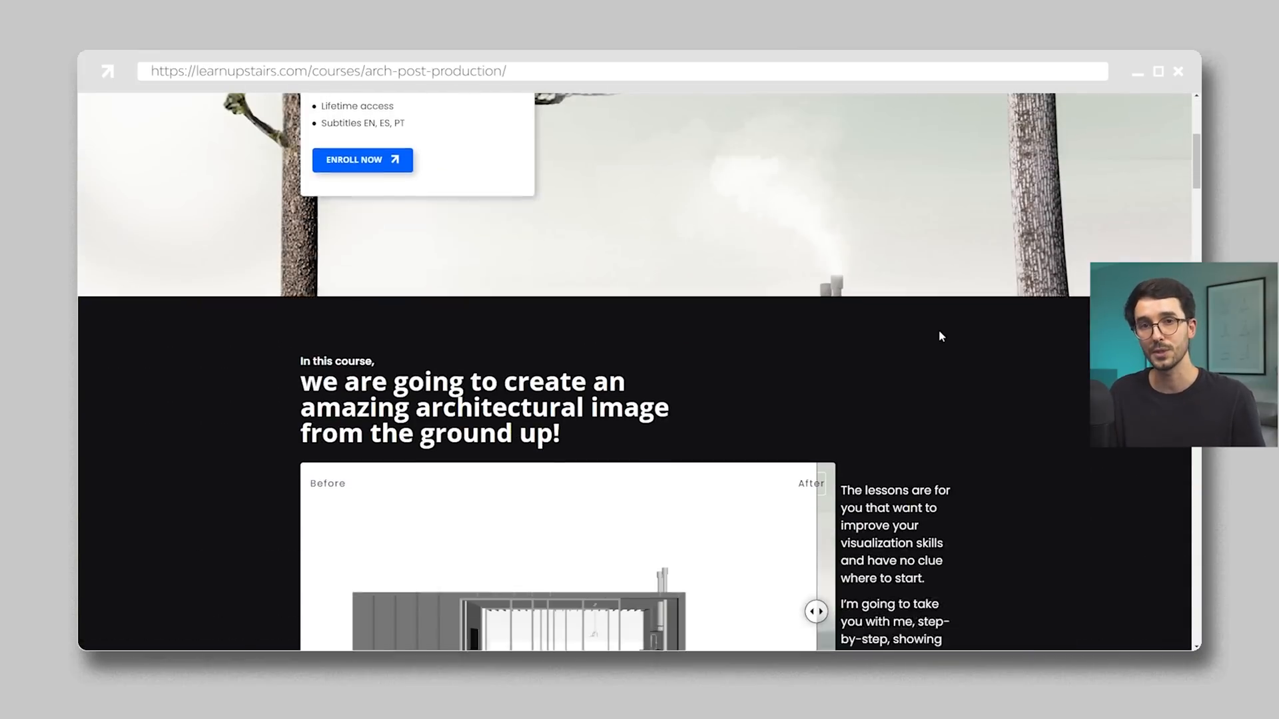
scroll("down", 3)
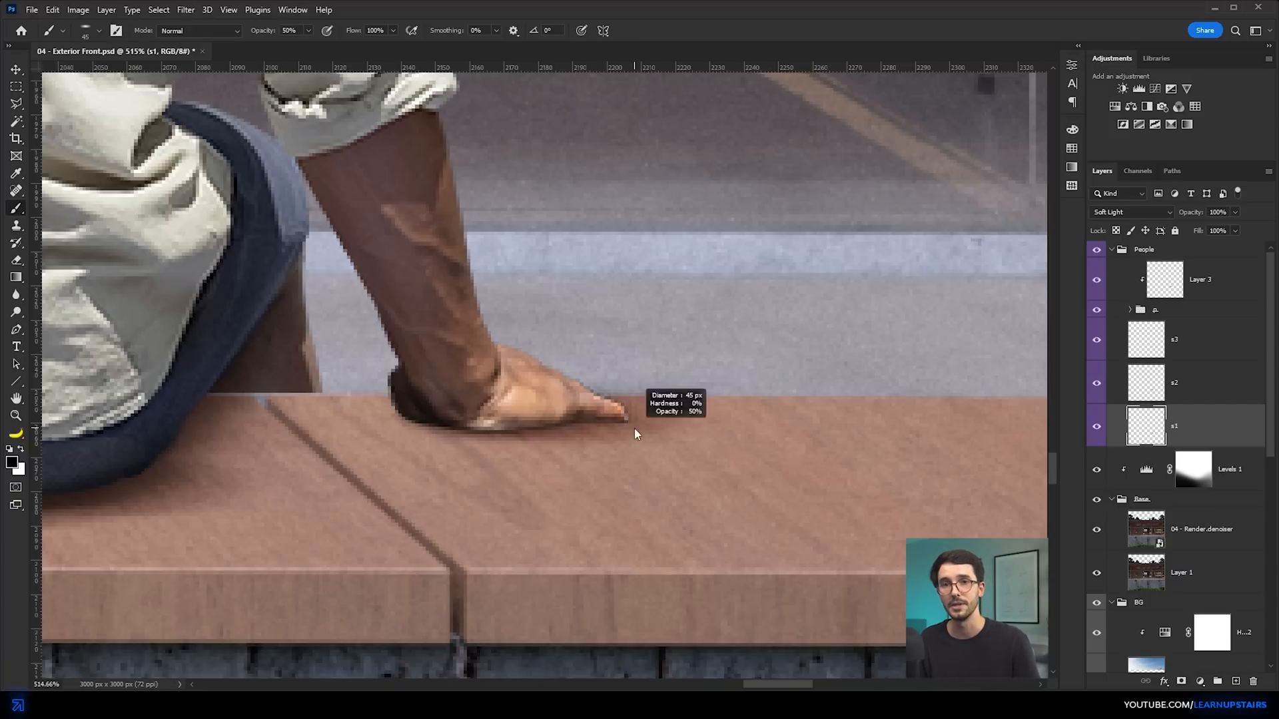
Step: Darken the soft contact shadow beneath the seated person's hand on the bench
left_click(326, 50)
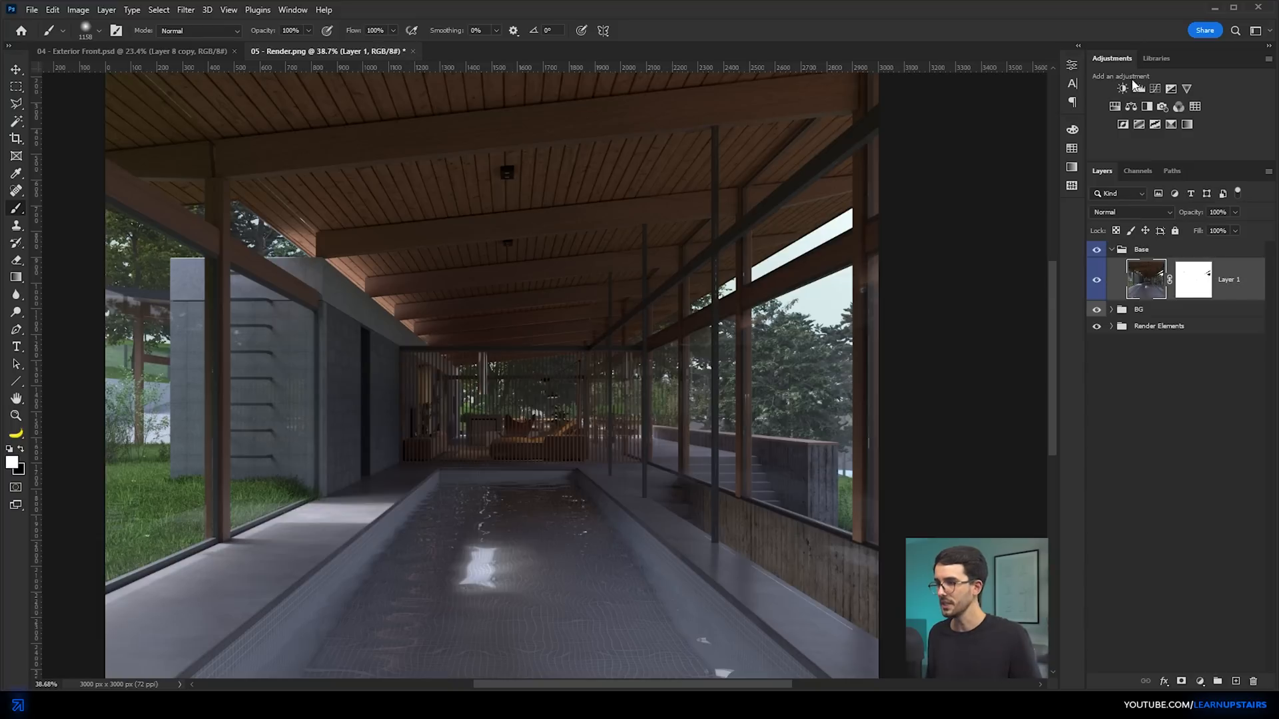
Step: Place the Render.Reflection copy layer over the pool render's glass walls
left_click(1139, 88)
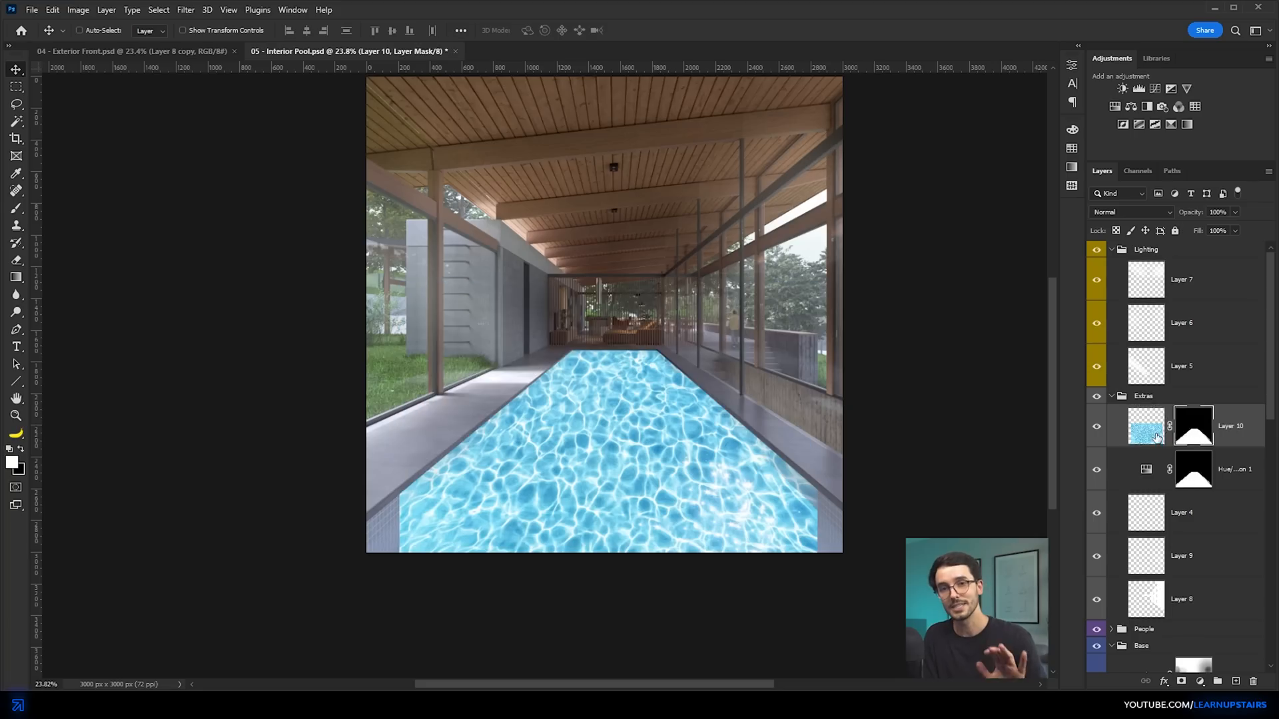
scroll("down", 3)
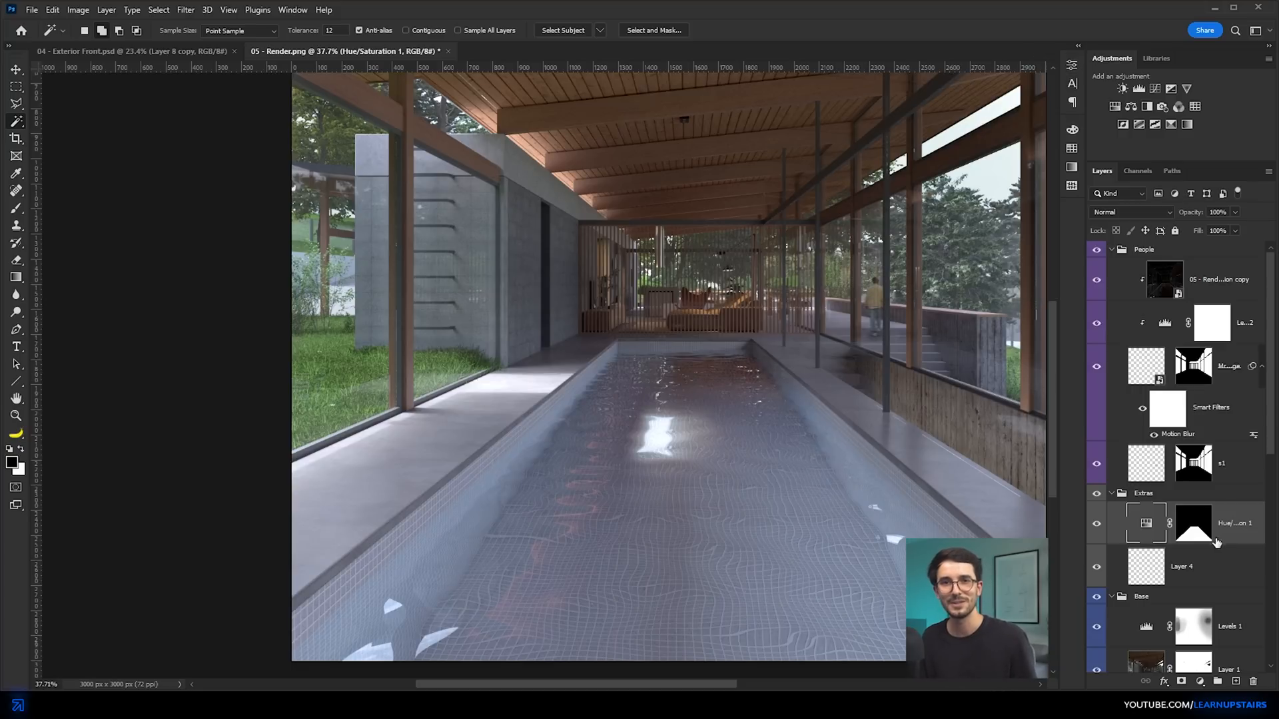
left_click(16, 68)
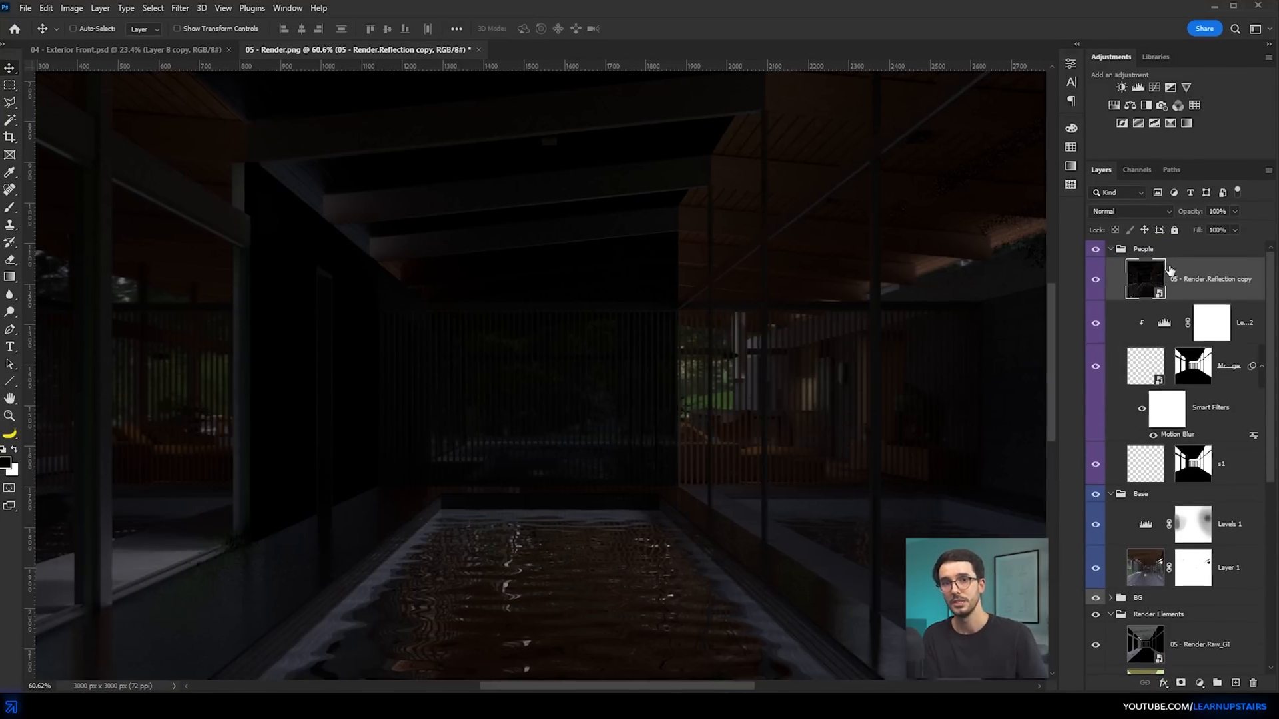
Step: Set the reflection pass to Screen blend mode and clip it to the layer below
left_click(1130, 211)
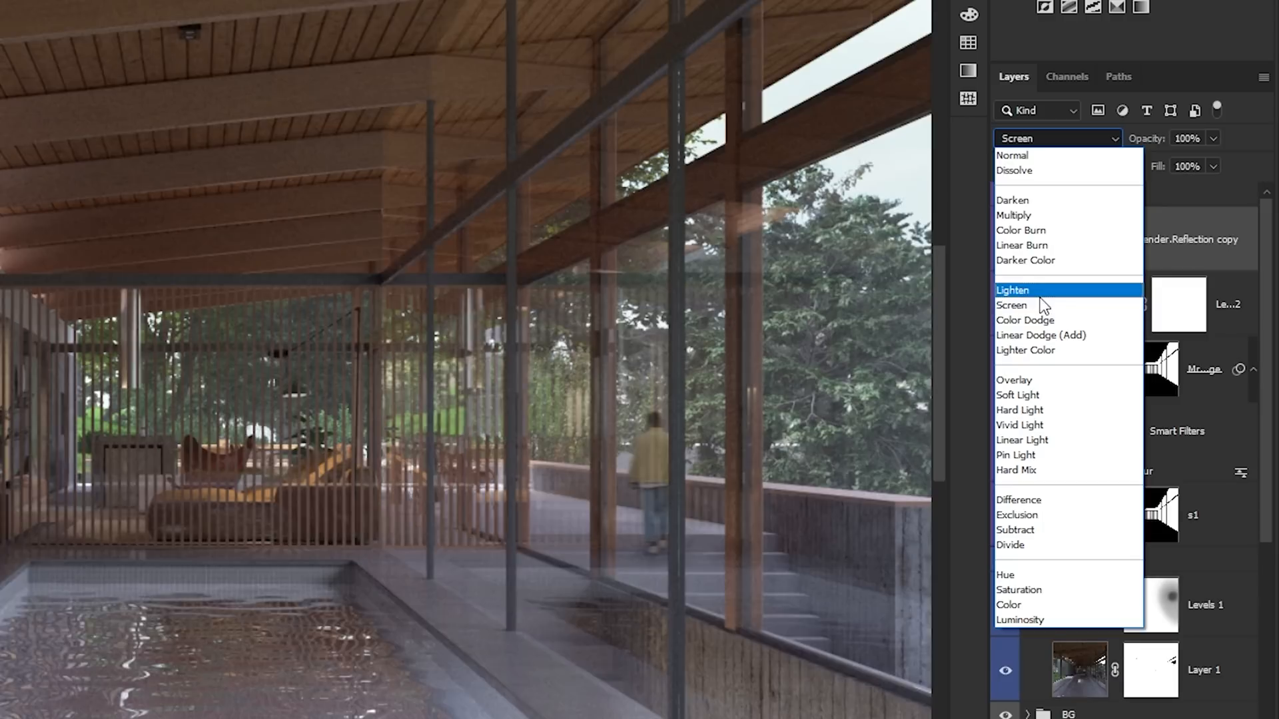
left_click(1011, 304)
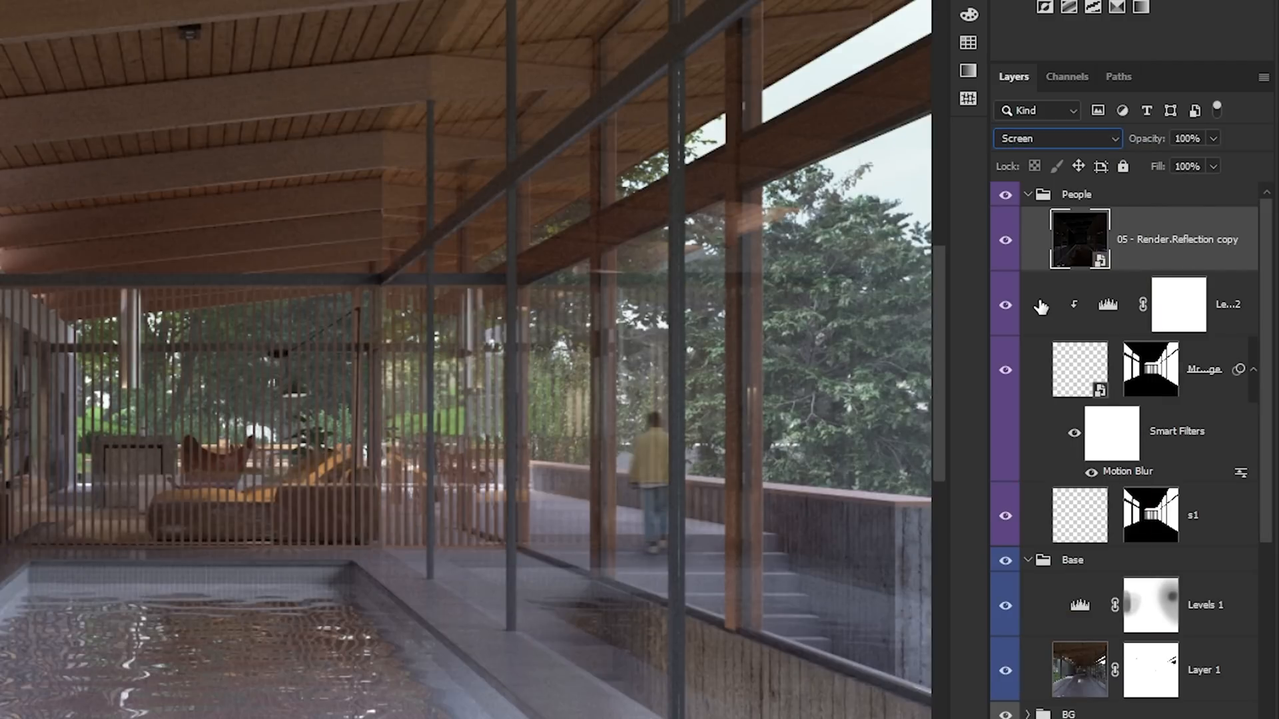
key("ctrl+alt+g")
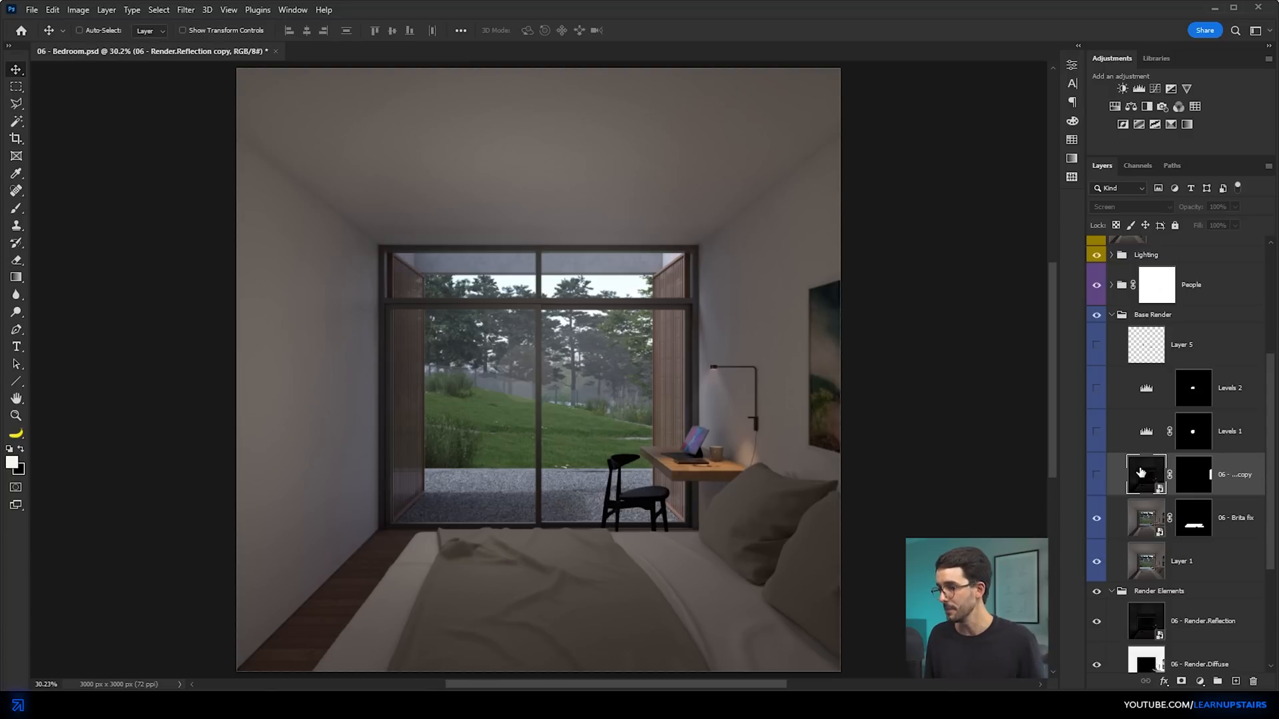
Step: Toggle visibility of the Render.Reflection copy in the bedroom's Base Render group
left_click(1097, 474)
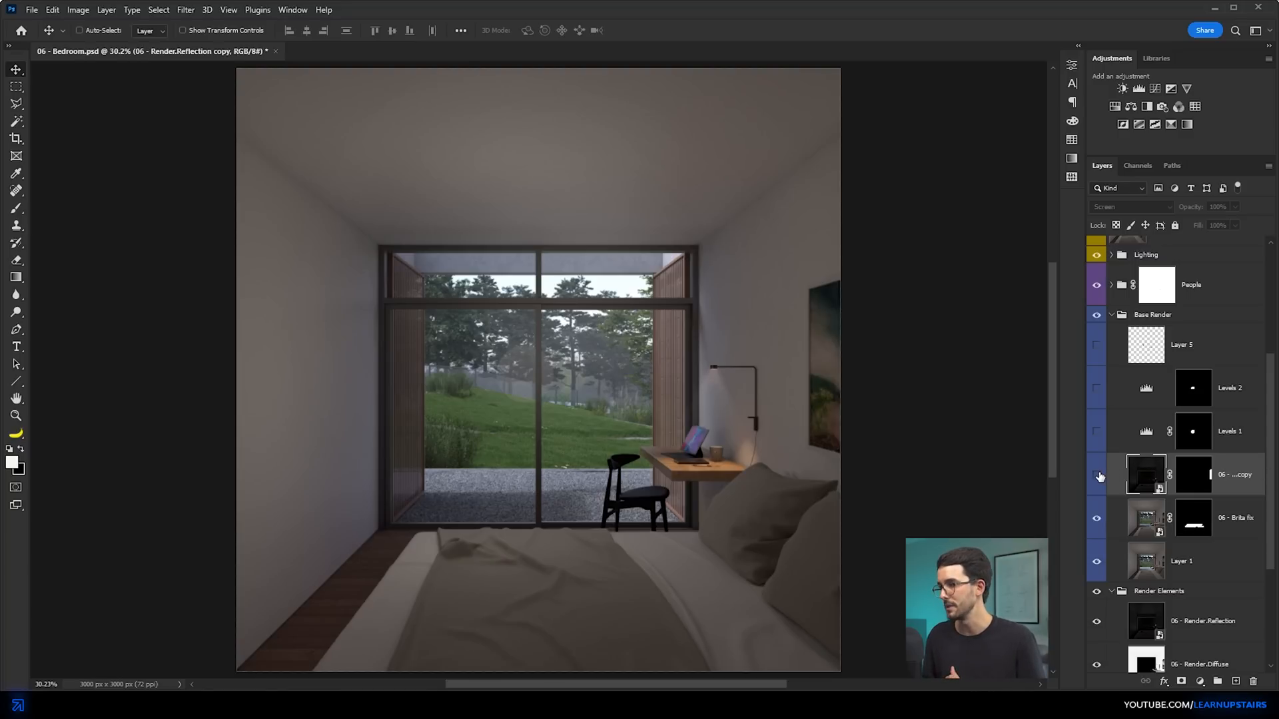